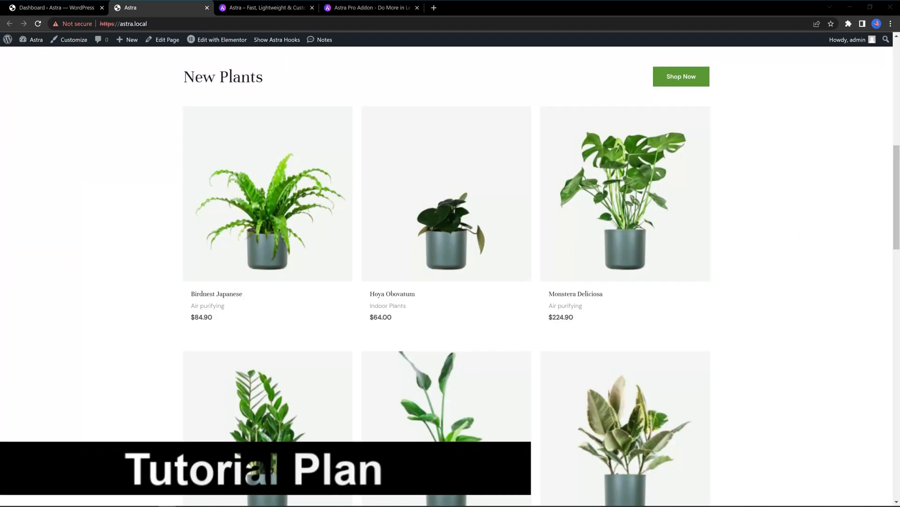
Step: Scroll down and back up the Greenstore store page
{"action": "scroll", "scroll_direction": "down", "scroll_amount": 3}
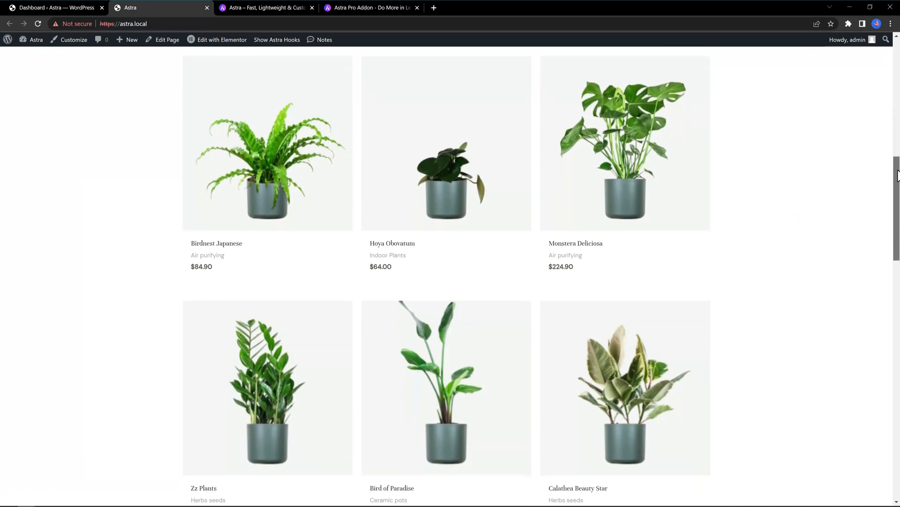
{"action": "scroll", "scroll_direction": "down", "scroll_amount": 3}
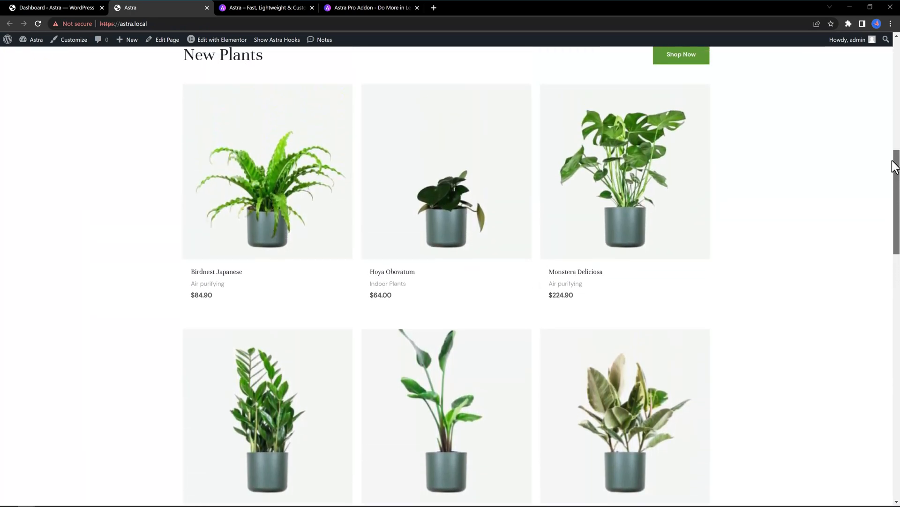
{"action": "scroll", "scroll_direction": "up", "scroll_amount": 3}
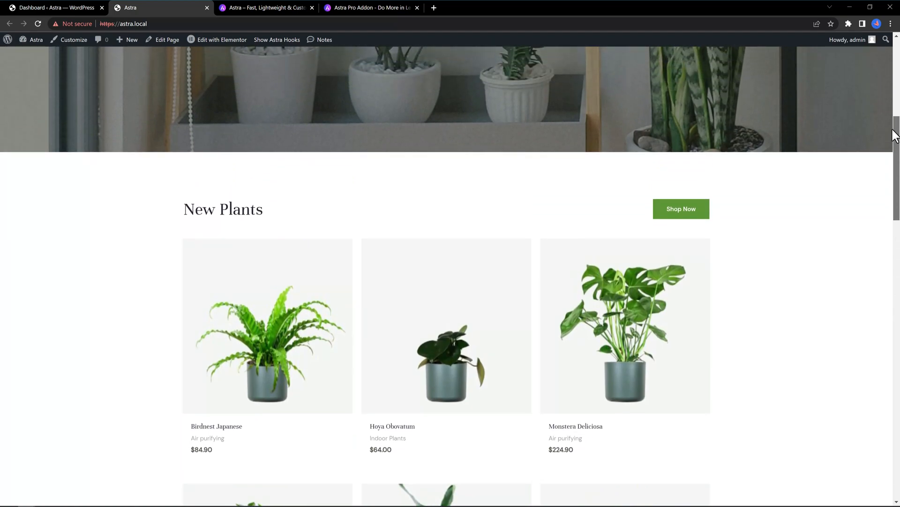
{"action": "scroll", "scroll_direction": "up", "scroll_amount": 3}
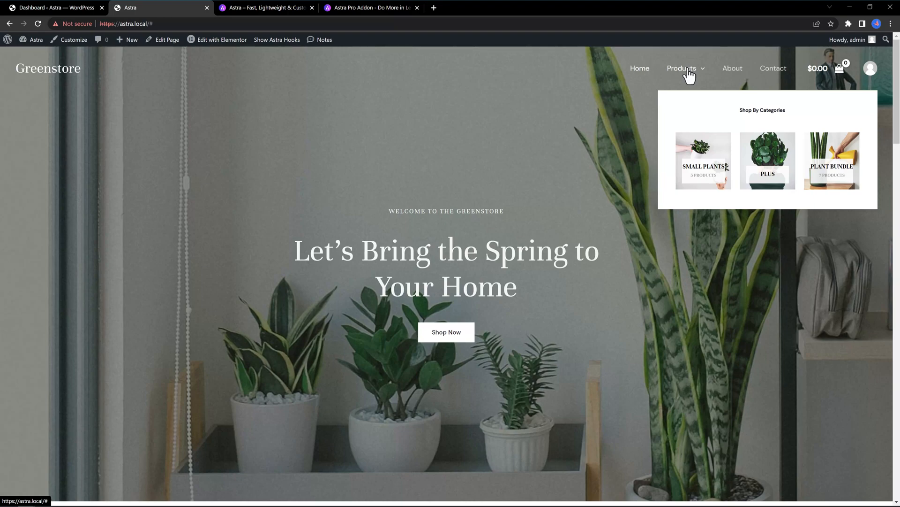
{"action": "mouse_move", "coordinate": [897, 67]}
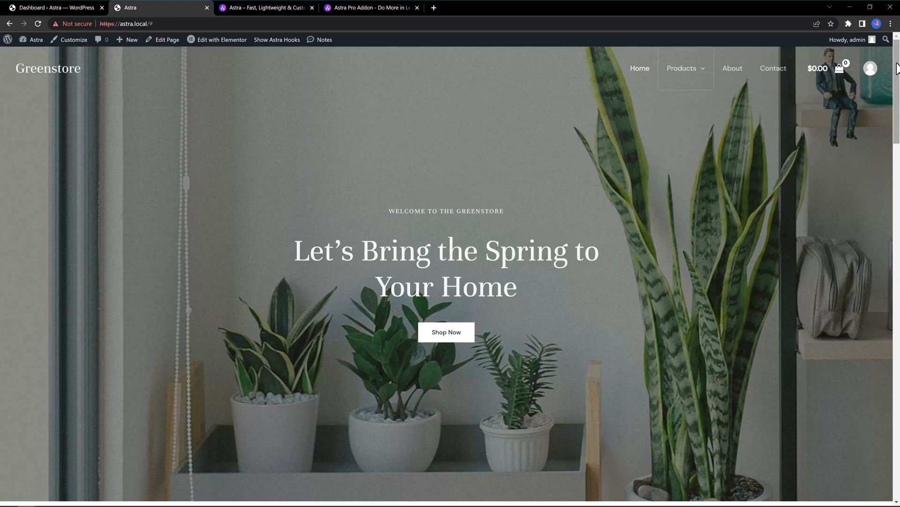
{"action": "mouse_move", "coordinate": [588, 197]}
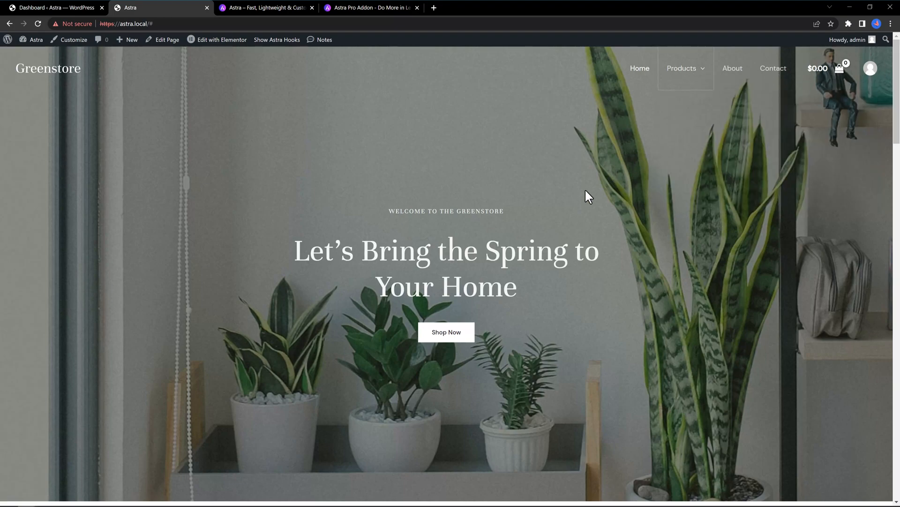
{"action": "mouse_move", "coordinate": [594, 189]}
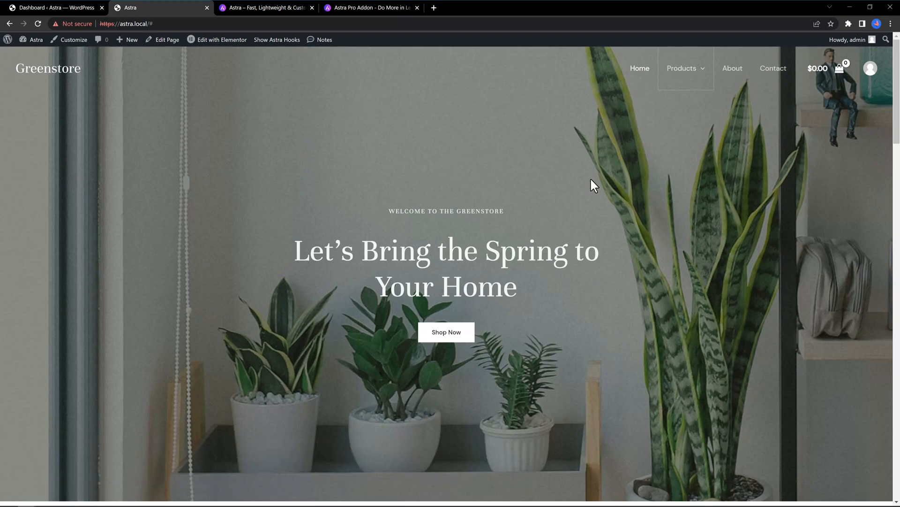
Step: Switch to the 'Astra – Fast, Lightweight' tab and scroll to its performance scores
{"action": "left_click", "coordinate": [264, 7]}
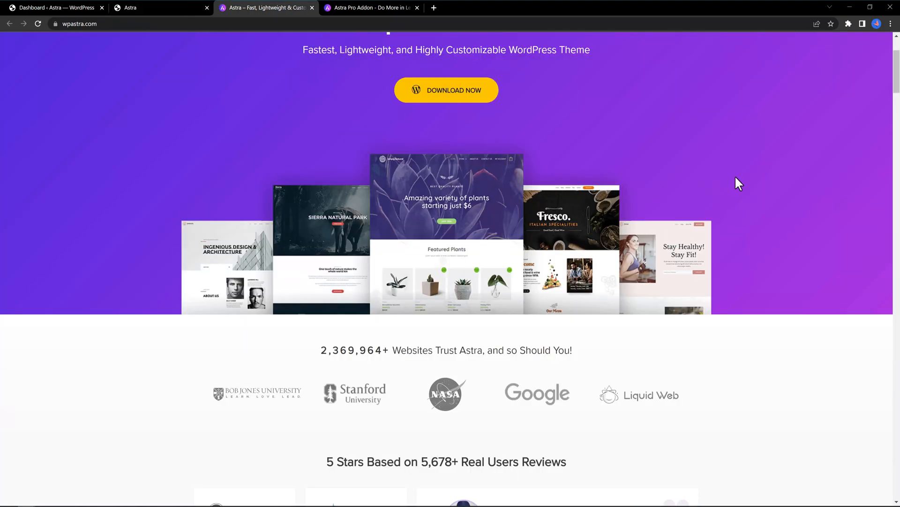
{"action": "scroll", "scroll_direction": "down", "scroll_amount": 3}
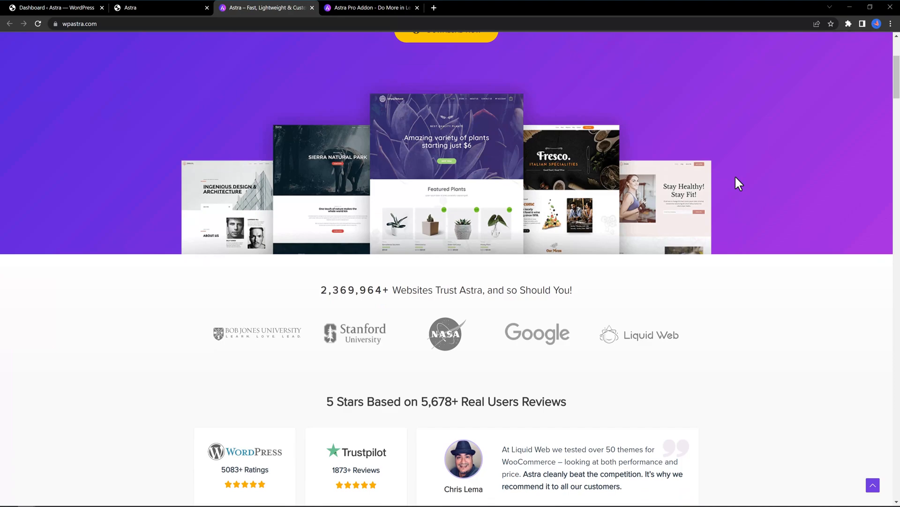
{"action": "scroll", "scroll_direction": "down", "scroll_amount": 3}
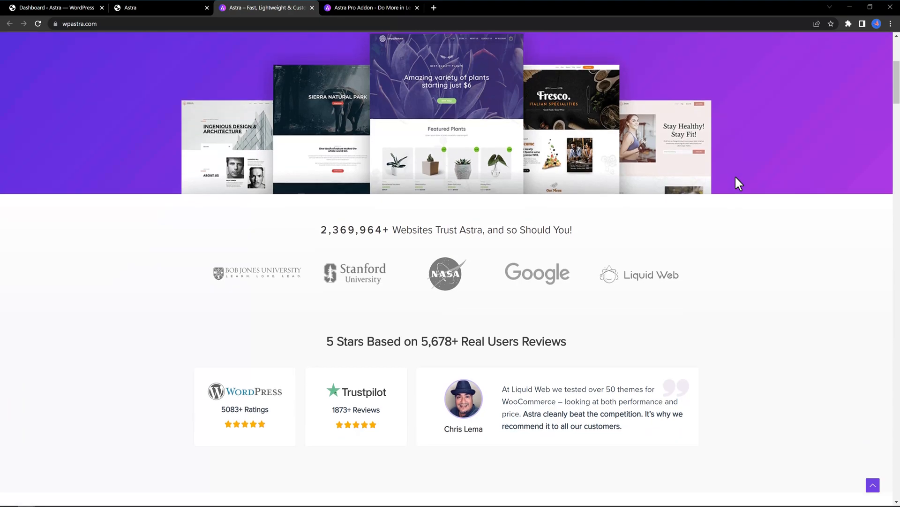
{"action": "scroll", "scroll_direction": "down", "scroll_amount": 3}
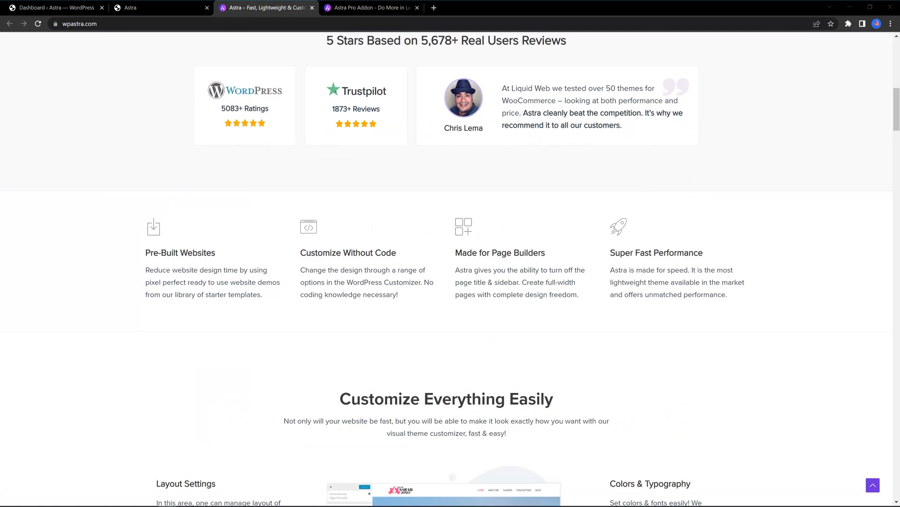
{"action": "scroll", "scroll_direction": "down", "scroll_amount": 3}
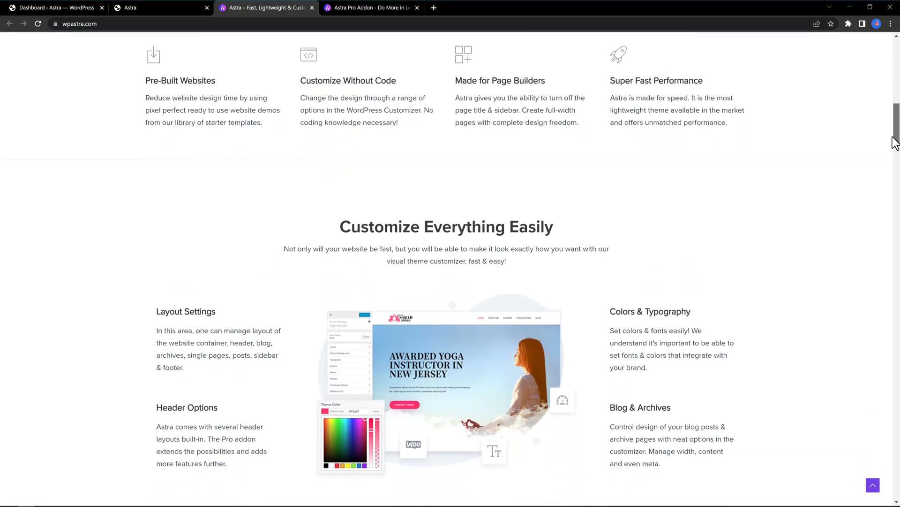
{"action": "scroll", "scroll_direction": "down", "scroll_amount": 3}
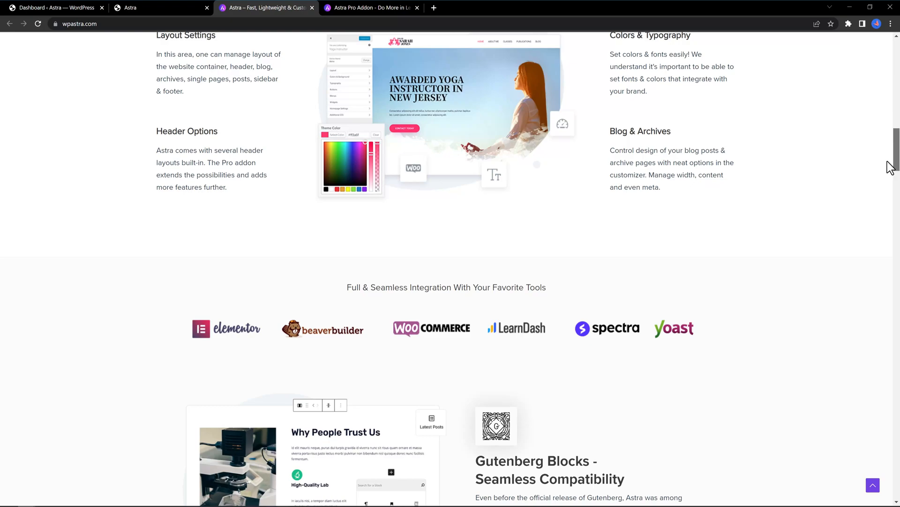
{"action": "scroll", "scroll_direction": "down", "scroll_amount": 3}
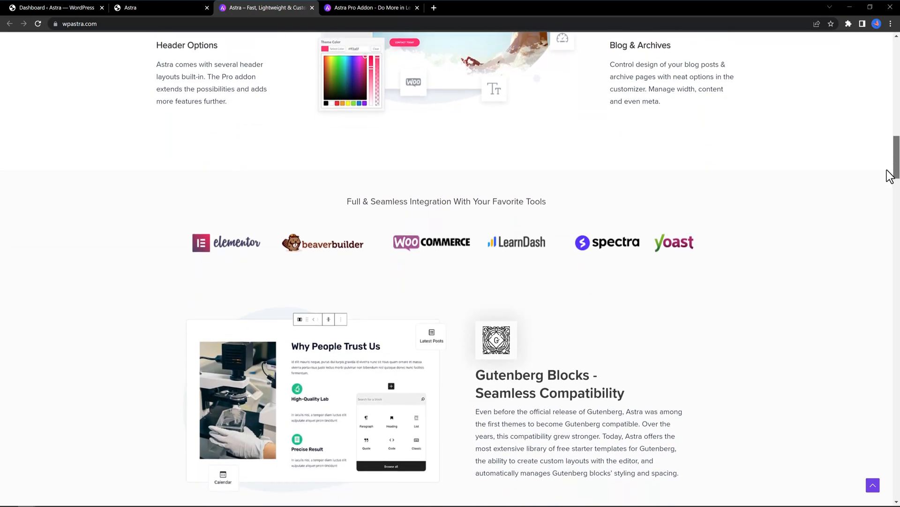
{"action": "scroll", "scroll_direction": "down", "scroll_amount": 3}
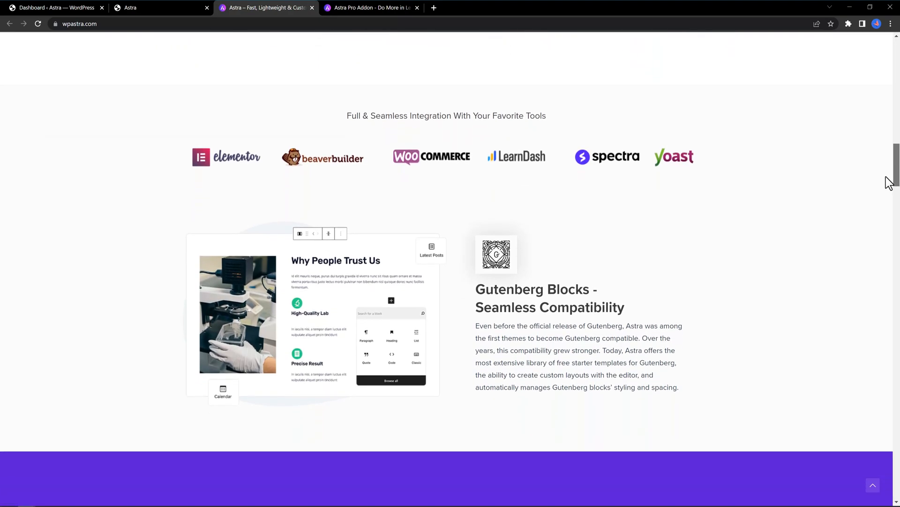
{"action": "scroll", "scroll_direction": "down", "scroll_amount": 3}
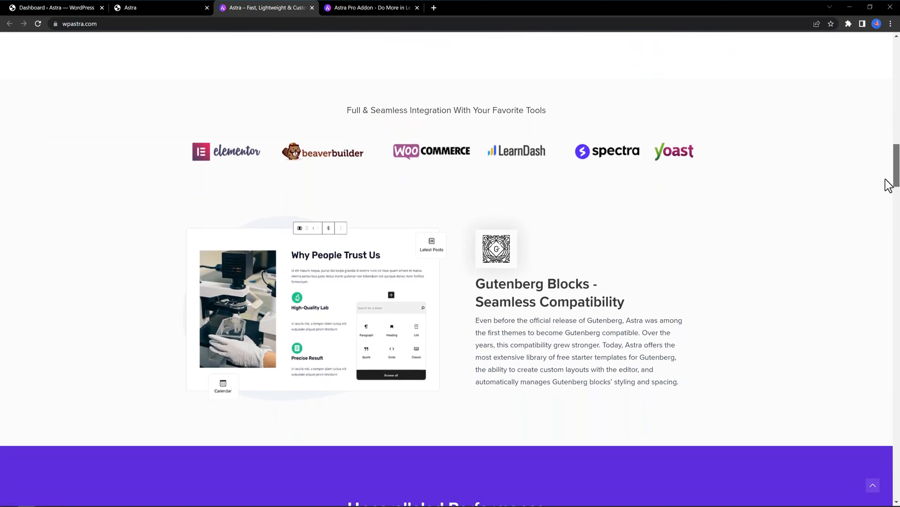
{"action": "scroll", "scroll_direction": "down", "scroll_amount": 3}
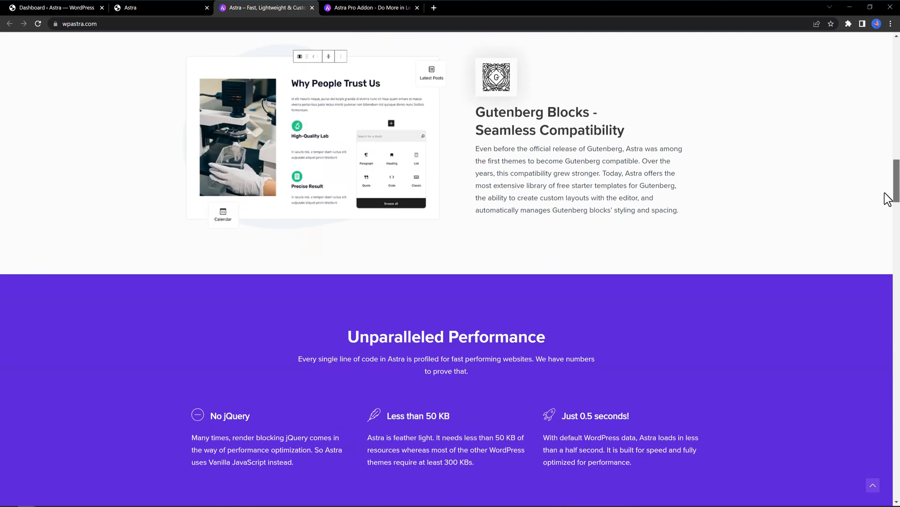
{"action": "scroll", "scroll_direction": "down", "scroll_amount": 3}
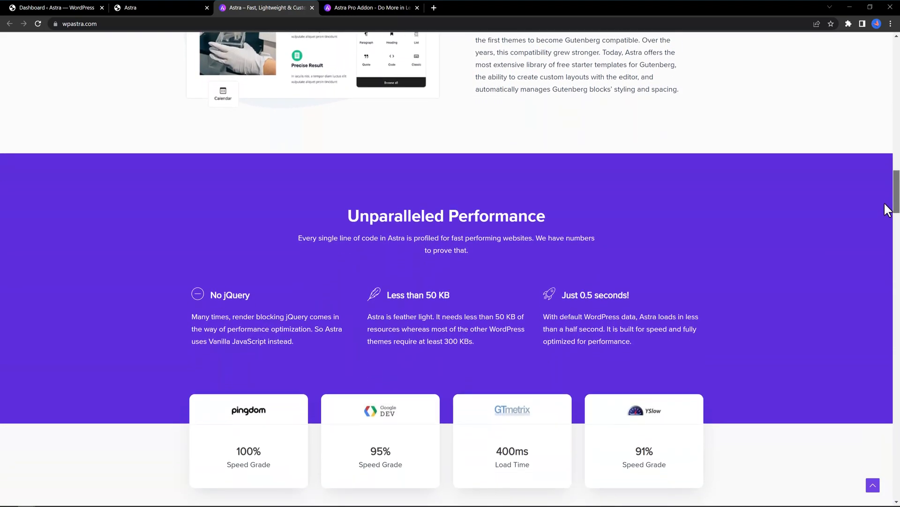
{"action": "scroll", "scroll_direction": "down", "scroll_amount": 3}
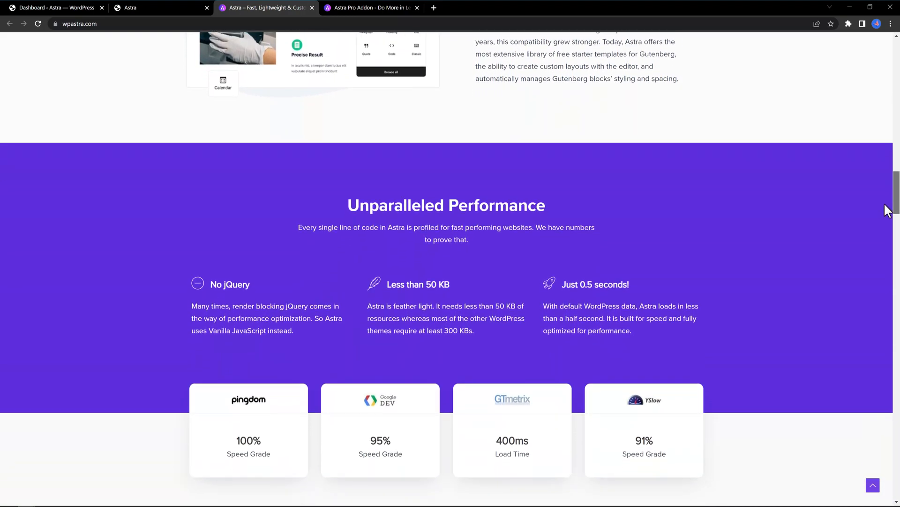
{"action": "scroll", "scroll_direction": "down", "scroll_amount": 3}
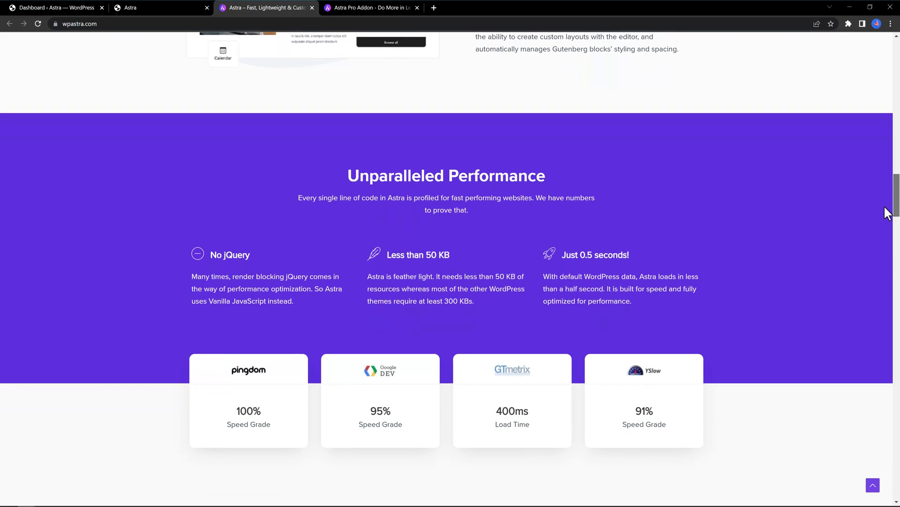
{"action": "scroll", "scroll_direction": "down", "scroll_amount": 3}
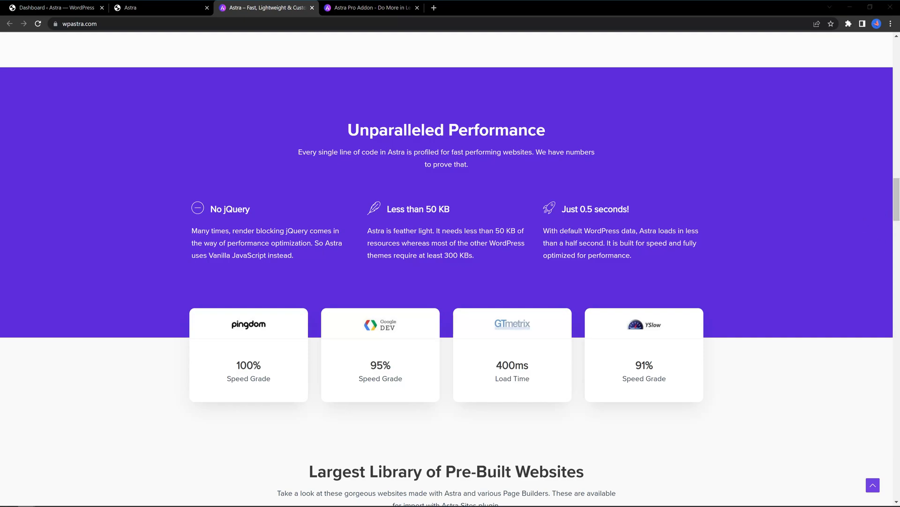
{"action": "mouse_move", "coordinate": [762, 213]}
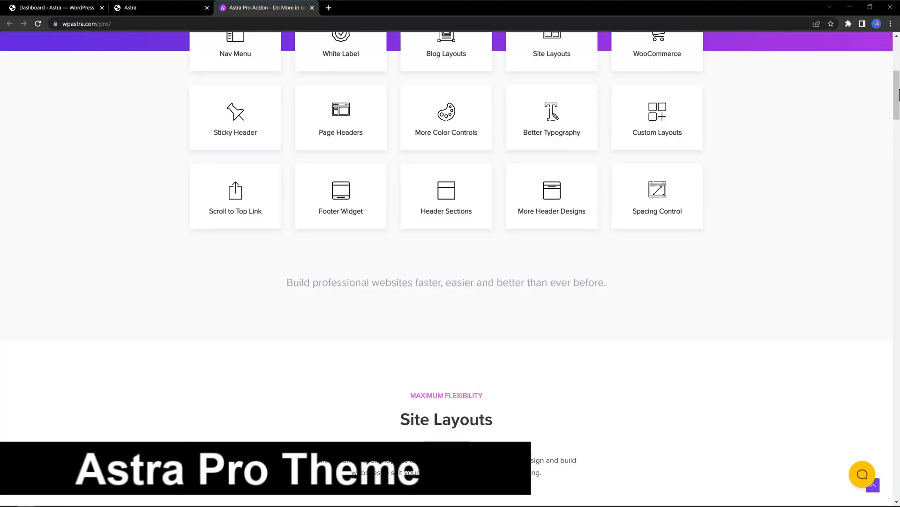
Step: Review the Astra Pro Exclusive Features grid, then switch to the WordPress dashboard tab
{"action": "scroll", "scroll_direction": "up", "scroll_amount": 3}
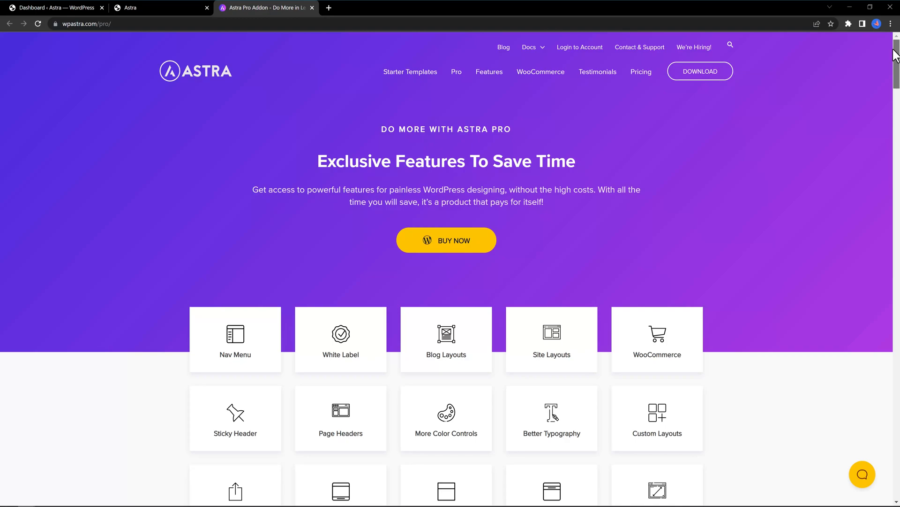
{"action": "mouse_move", "coordinate": [882, 77]}
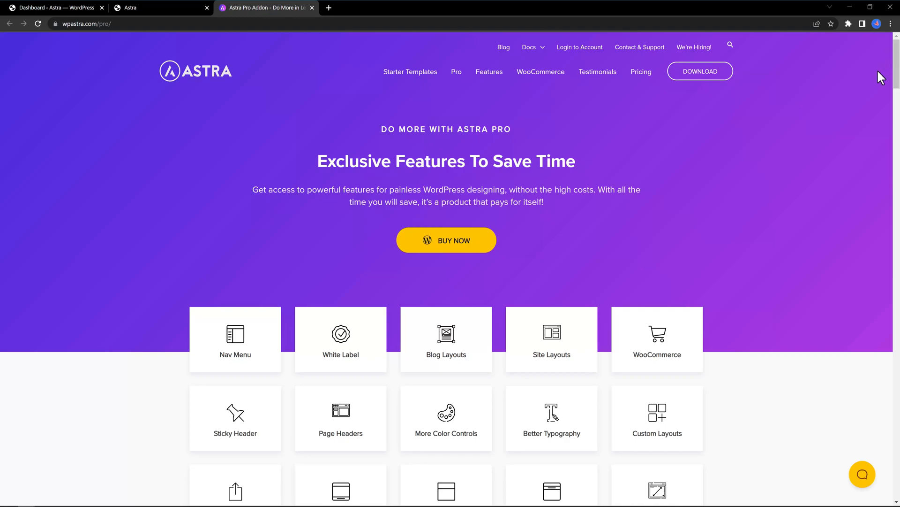
{"action": "scroll", "scroll_direction": "down", "scroll_amount": 3}
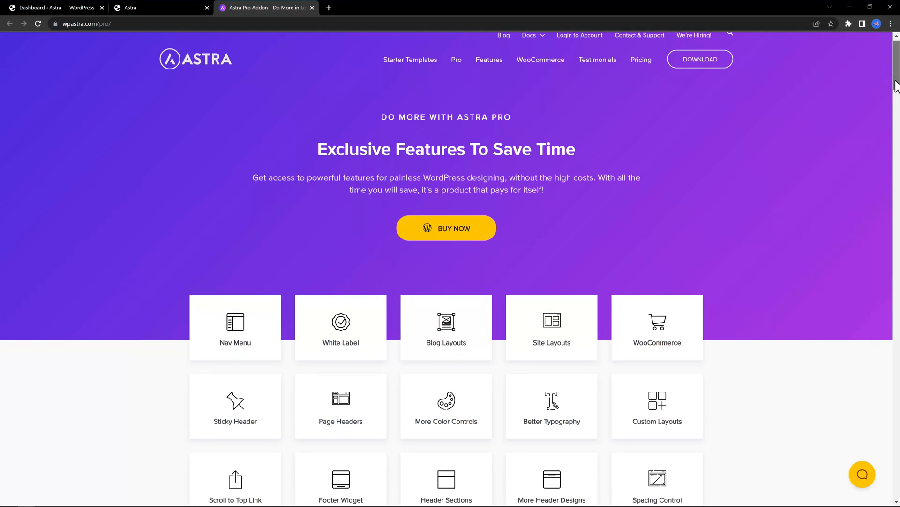
{"action": "scroll", "scroll_direction": "down", "scroll_amount": 3}
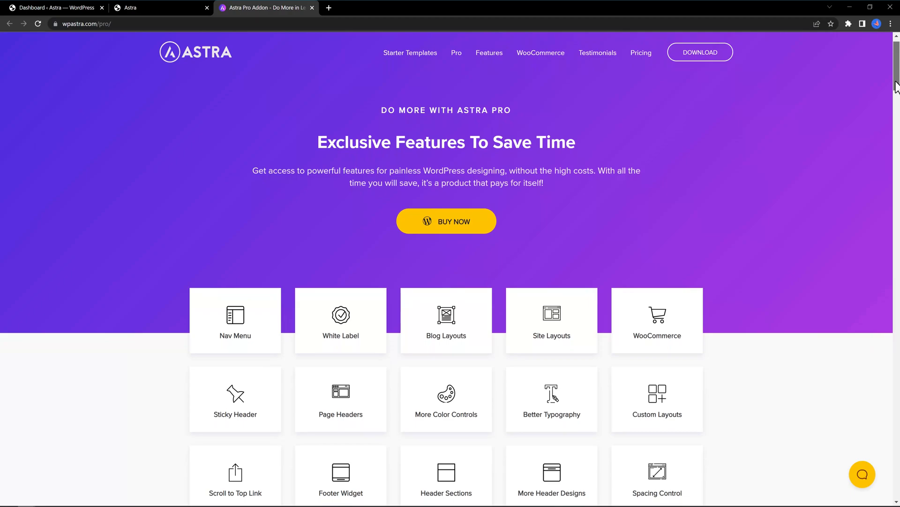
{"action": "scroll", "scroll_direction": "down", "scroll_amount": 3}
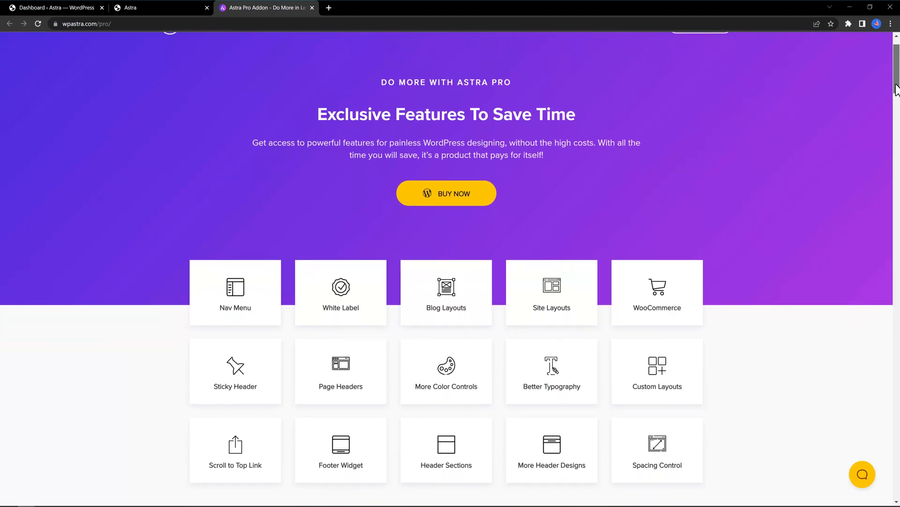
{"action": "scroll", "scroll_direction": "down", "scroll_amount": 3}
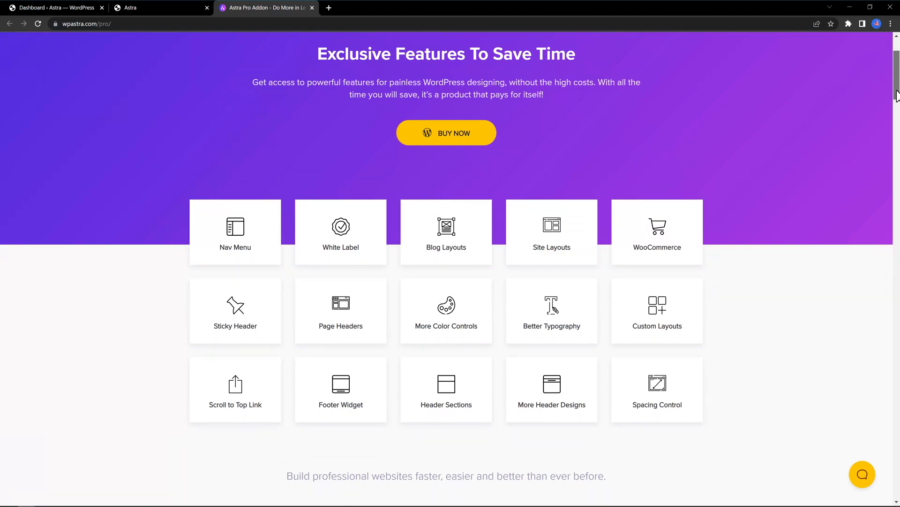
{"action": "scroll", "scroll_direction": "down", "scroll_amount": 3}
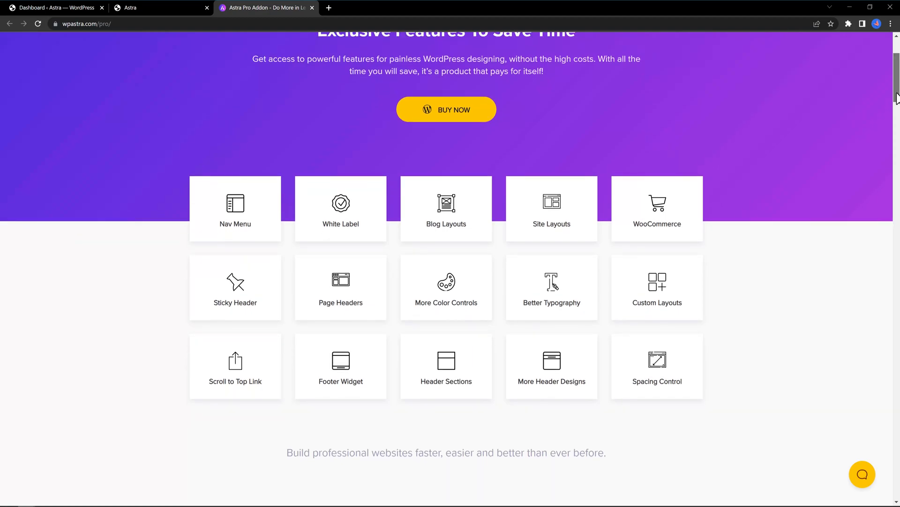
{"action": "scroll", "scroll_direction": "down", "scroll_amount": 3}
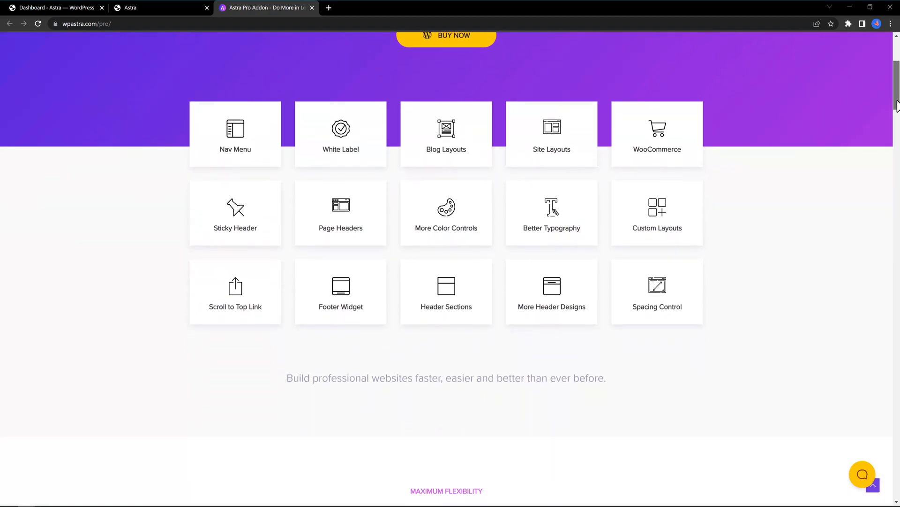
{"action": "scroll", "scroll_direction": "down", "scroll_amount": 3}
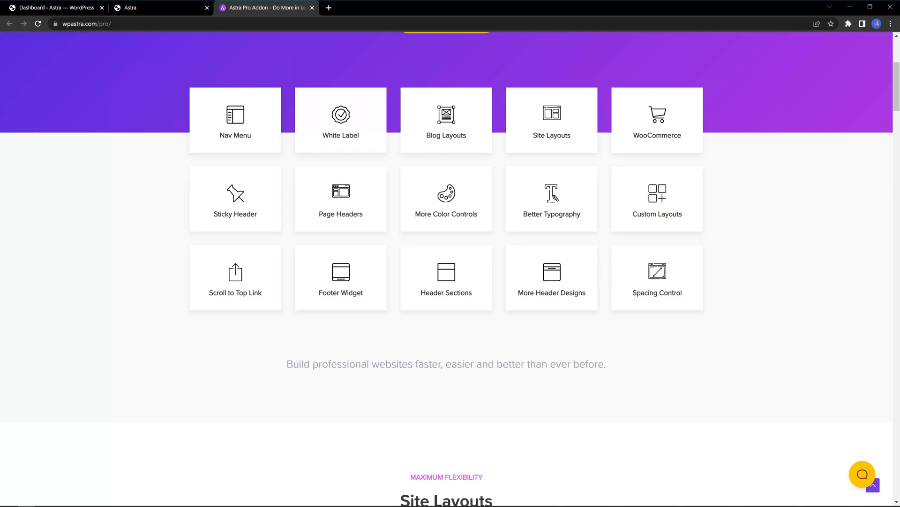
{"action": "mouse_move", "coordinate": [722, 307]}
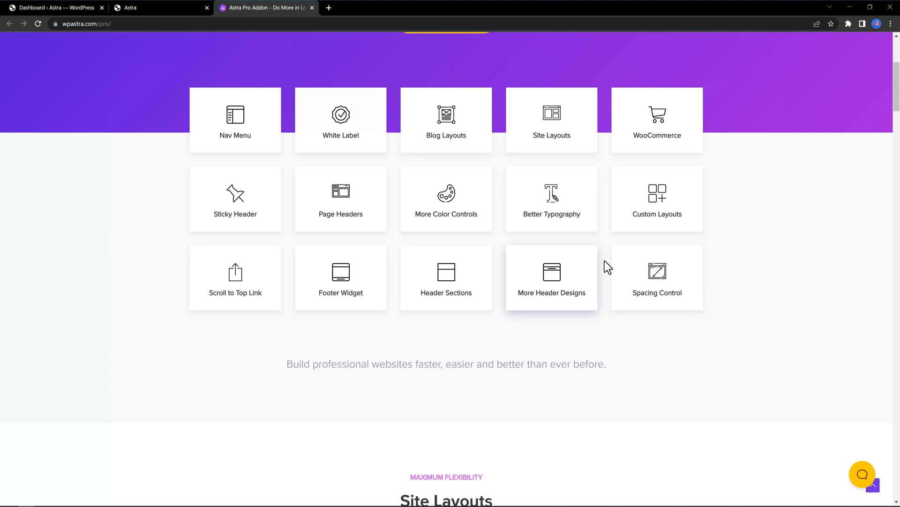
{"action": "left_click", "coordinate": [54, 7]}
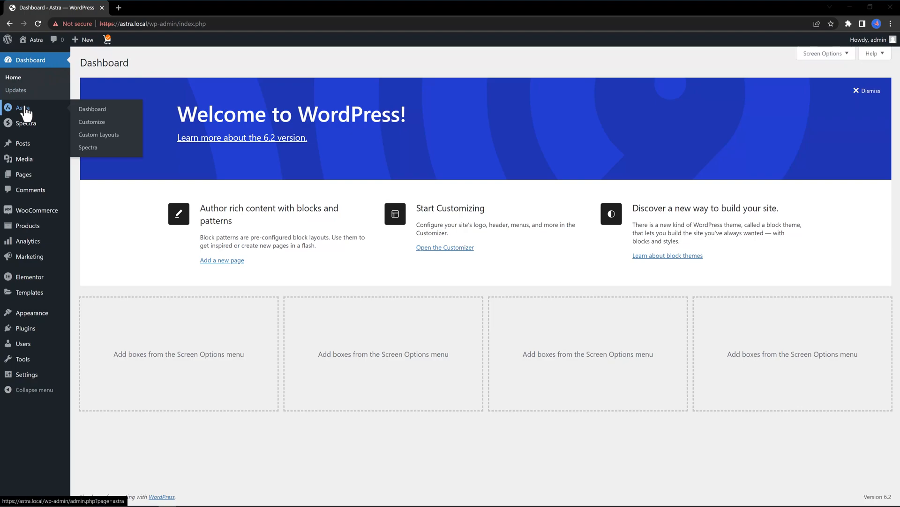
Step: Open Astra > Dashboard and turn the Spacing module on under Astra Pro Modules
{"action": "left_click", "coordinate": [92, 108]}
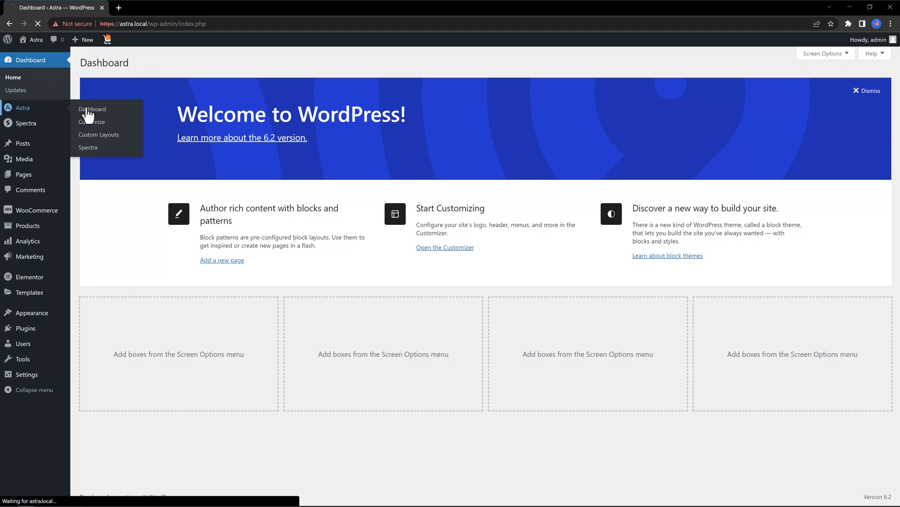
{"action": "left_click", "coordinate": [92, 108]}
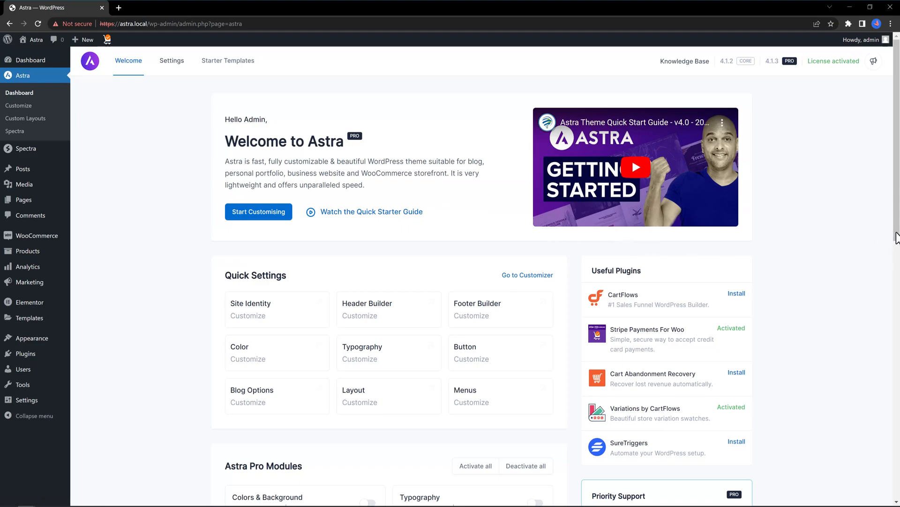
{"action": "scroll", "scroll_direction": "down", "scroll_amount": 3}
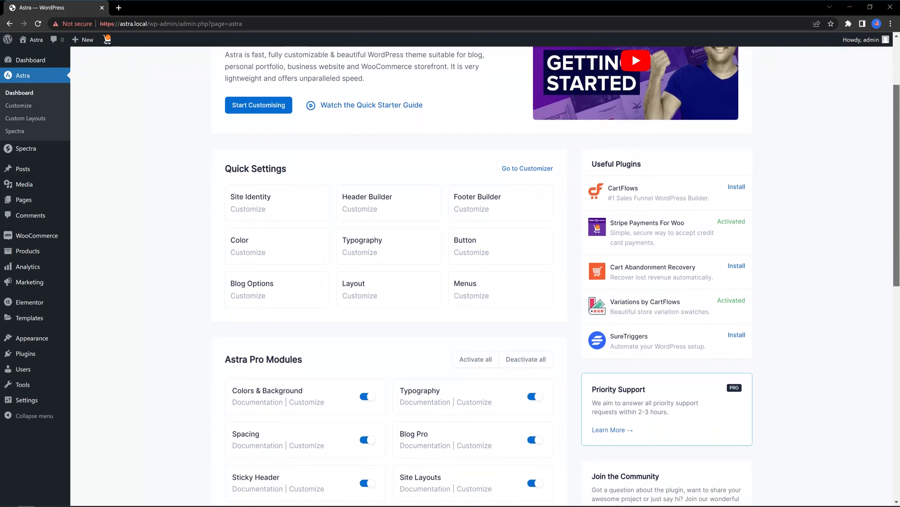
{"action": "scroll", "scroll_direction": "down", "scroll_amount": 3}
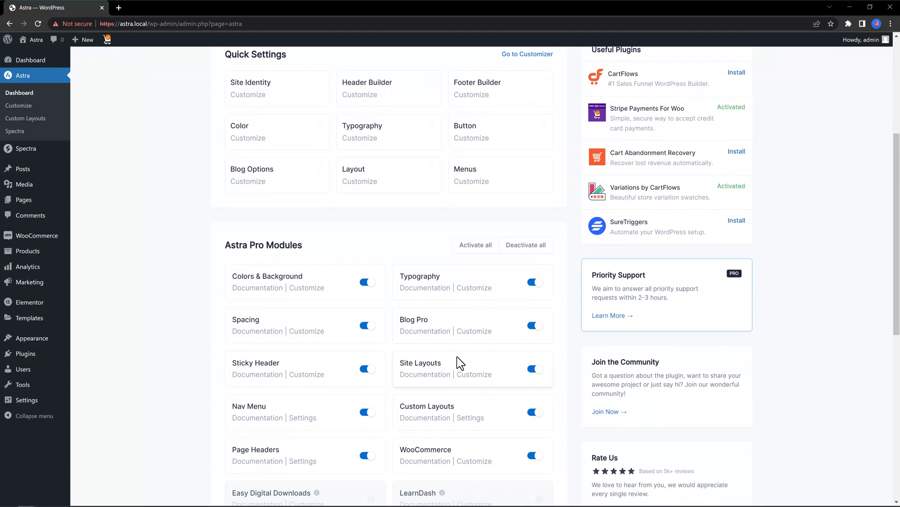
{"action": "mouse_move", "coordinate": [422, 339]}
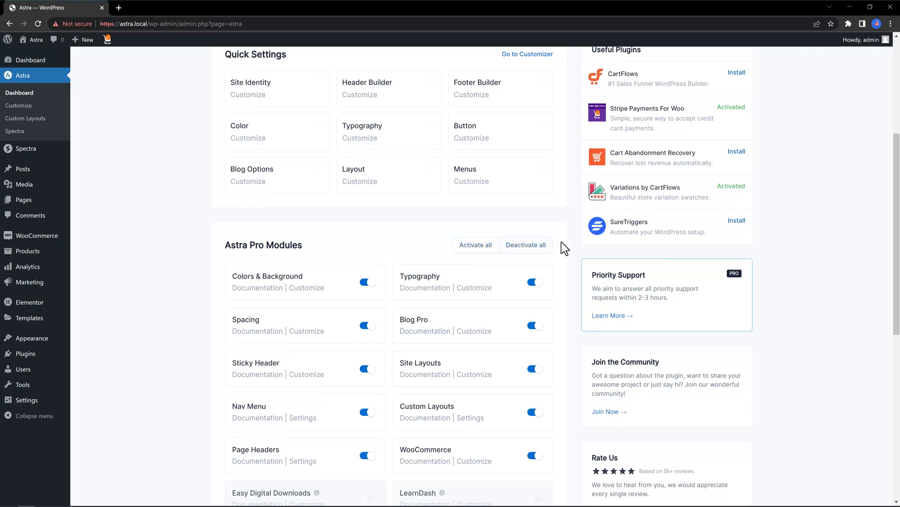
{"action": "mouse_move", "coordinate": [475, 245]}
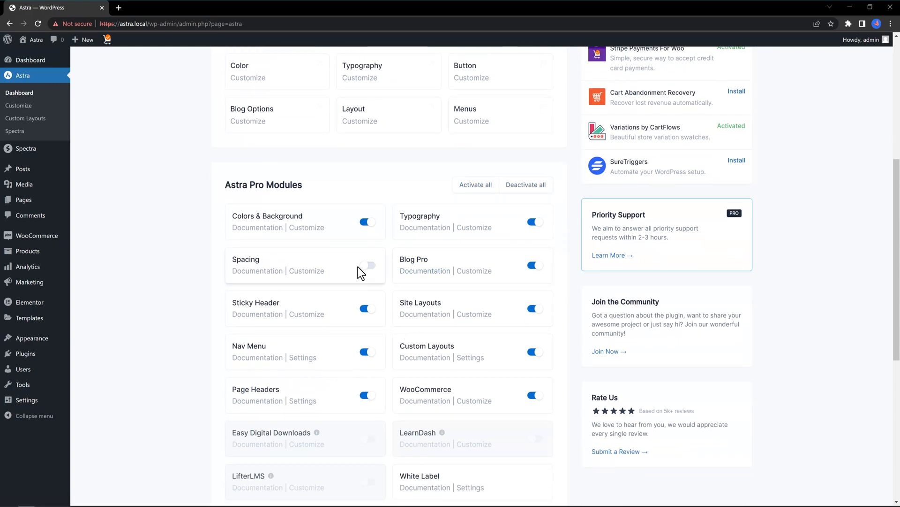
{"action": "left_click", "coordinate": [366, 269]}
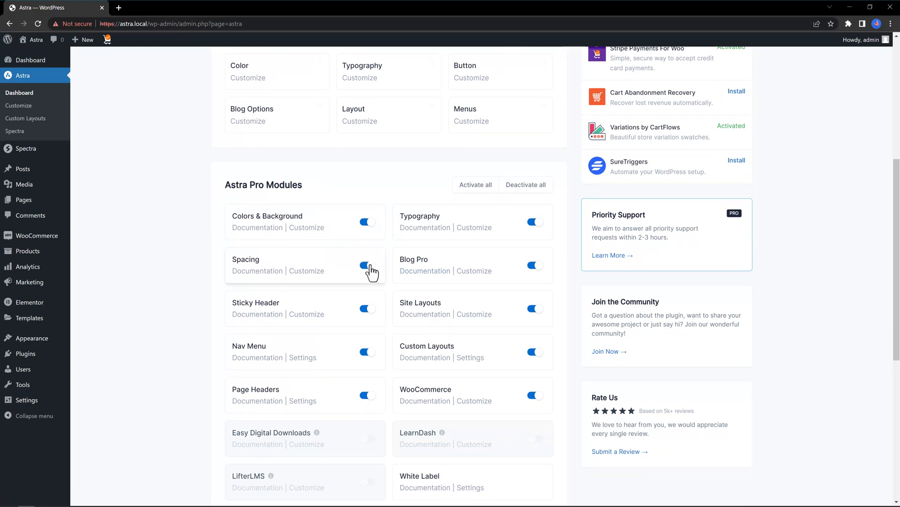
{"action": "left_click", "coordinate": [367, 264]}
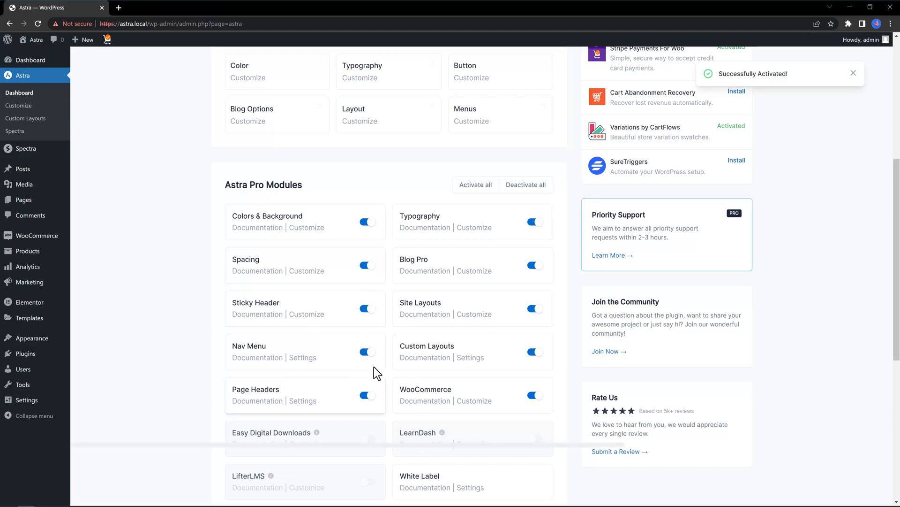
{"action": "scroll", "scroll_direction": "down", "scroll_amount": 3}
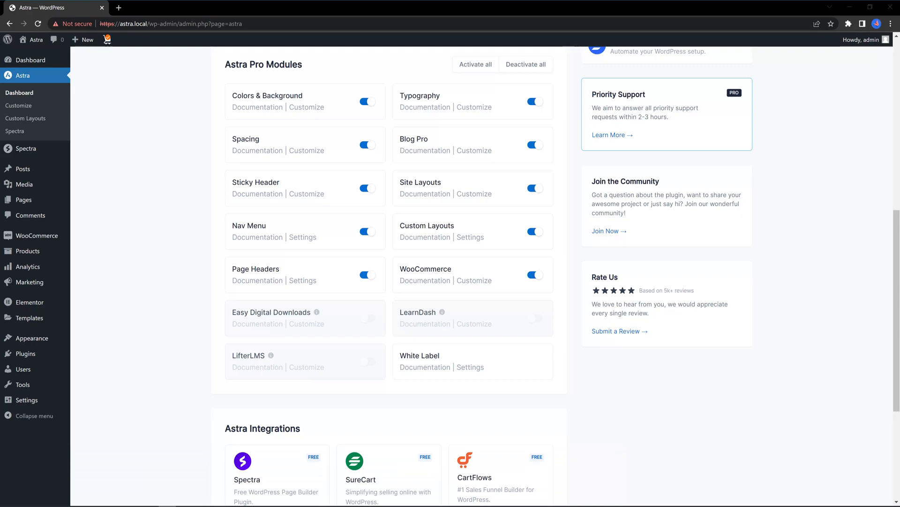
{"action": "mouse_move", "coordinate": [559, 189]}
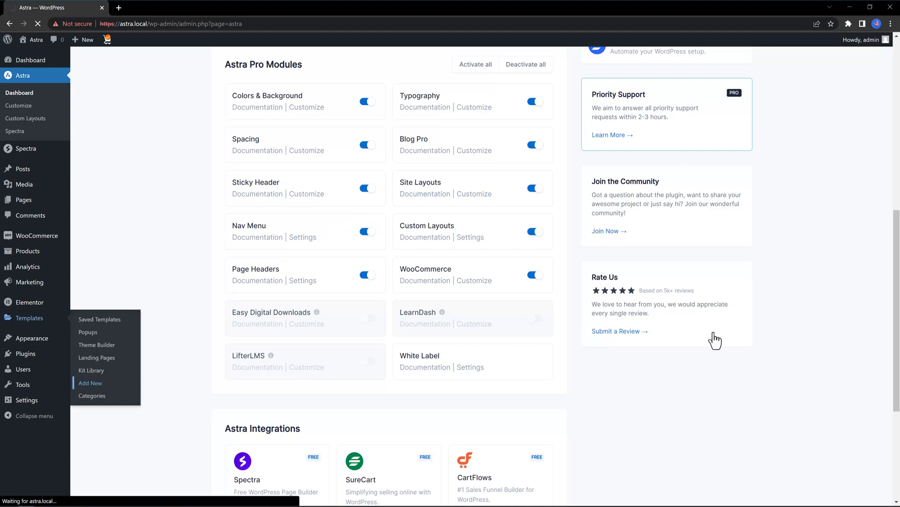
Step: Create a new Section-type template named 'Tutorial' from Templates > Add New
{"action": "left_click", "coordinate": [91, 382]}
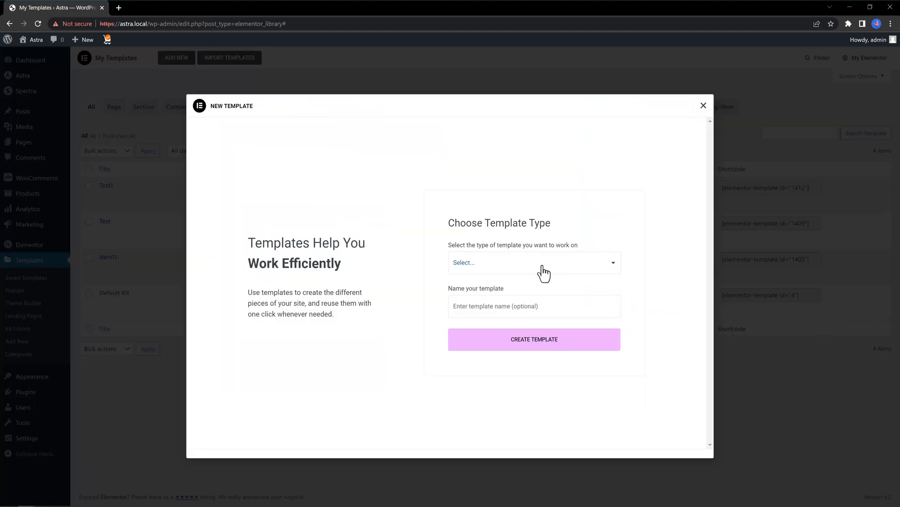
{"action": "left_click", "coordinate": [533, 262]}
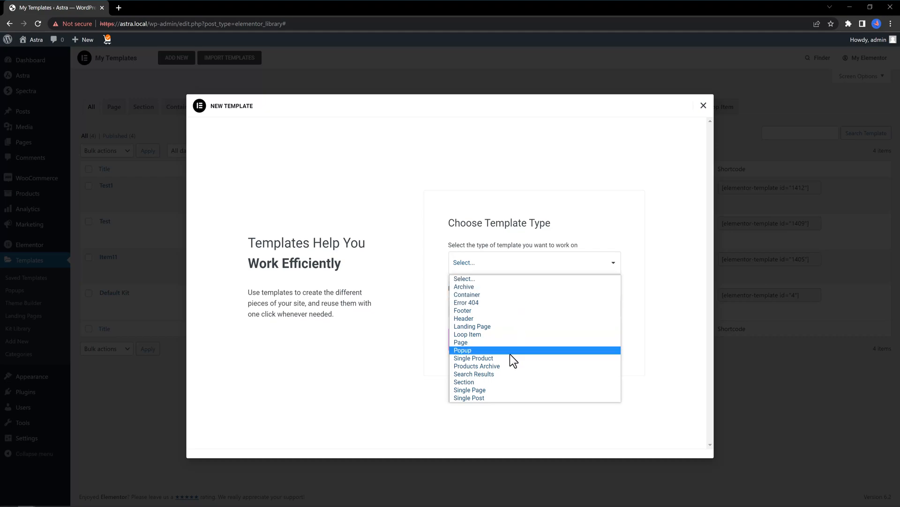
{"action": "left_click", "coordinate": [464, 381]}
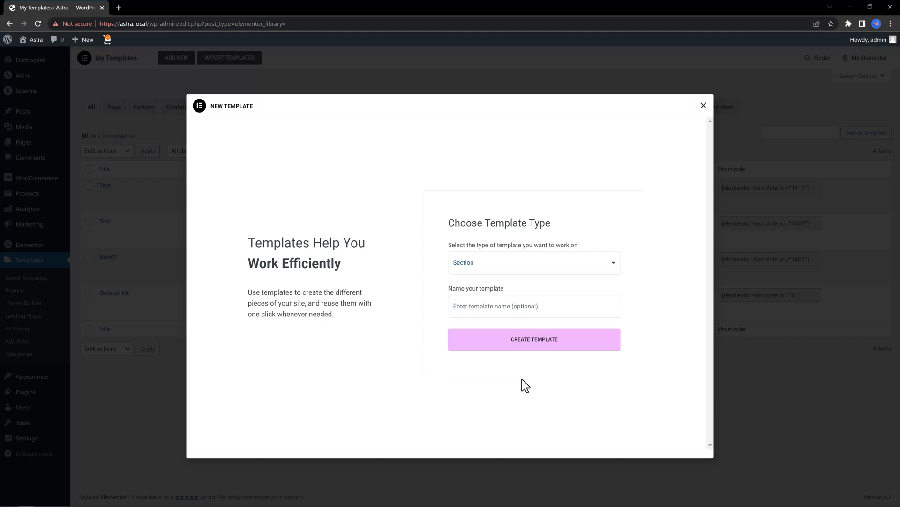
{"action": "left_click", "coordinate": [534, 305]}
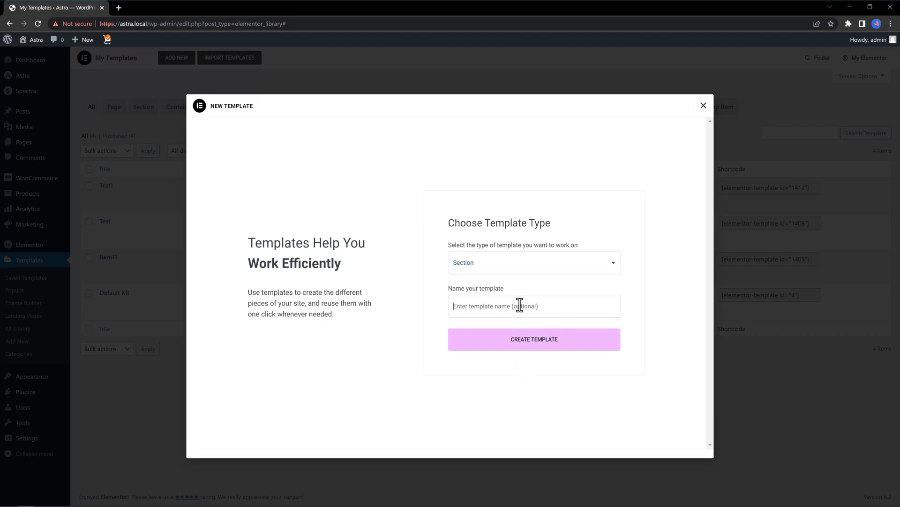
{"action": "type", "text": "Tutorial"}
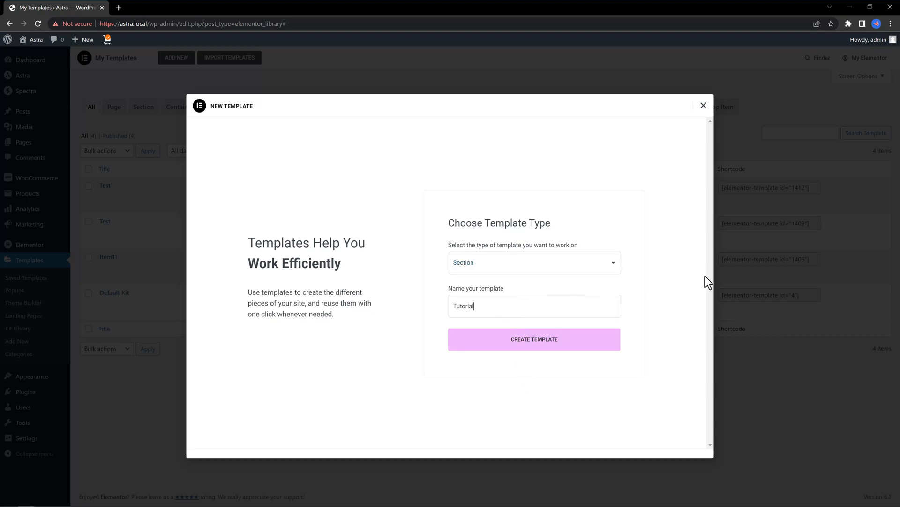
{"action": "left_click", "coordinate": [534, 338]}
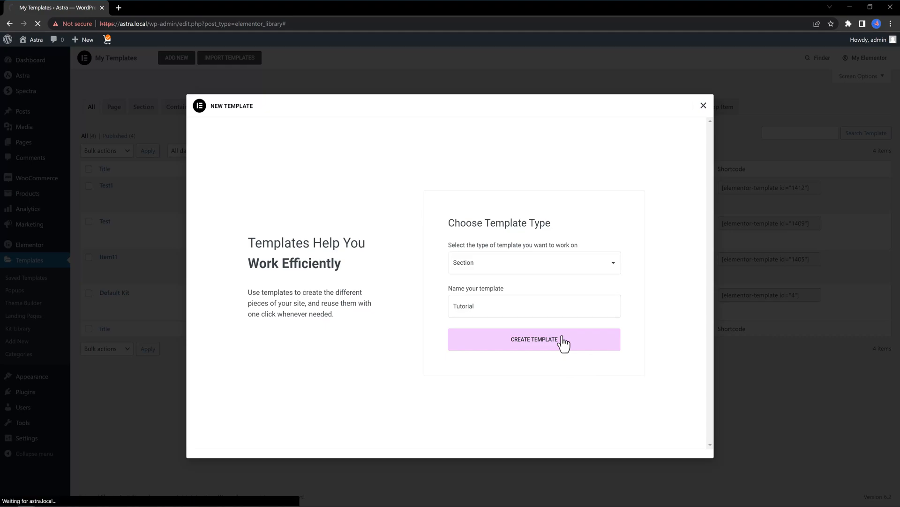
{"action": "mouse_move", "coordinate": [613, 348]}
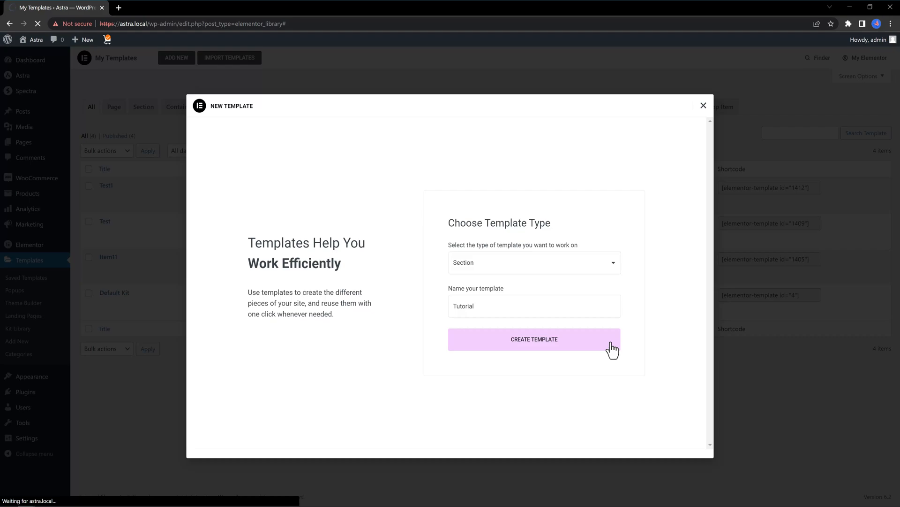
{"action": "left_click", "coordinate": [534, 339]}
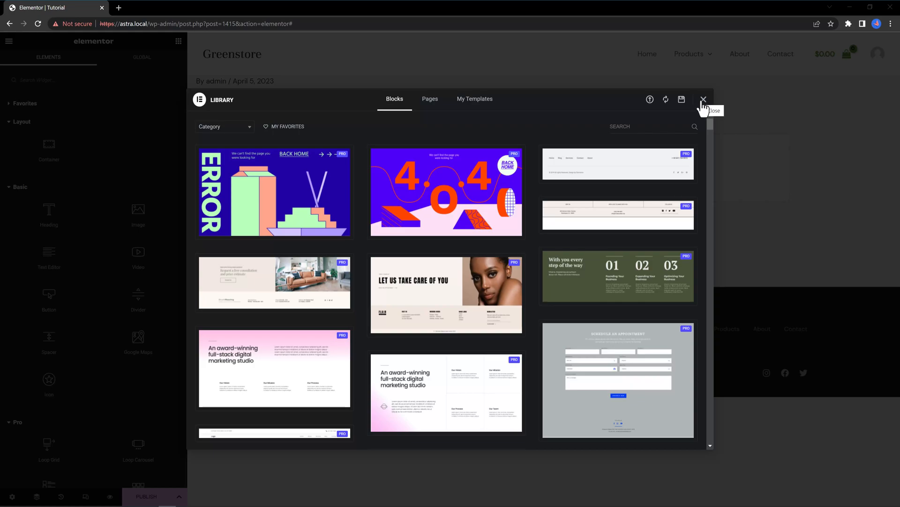
Step: Close the template library and drag a Product Categories widget into the empty container
{"action": "left_click", "coordinate": [703, 99]}
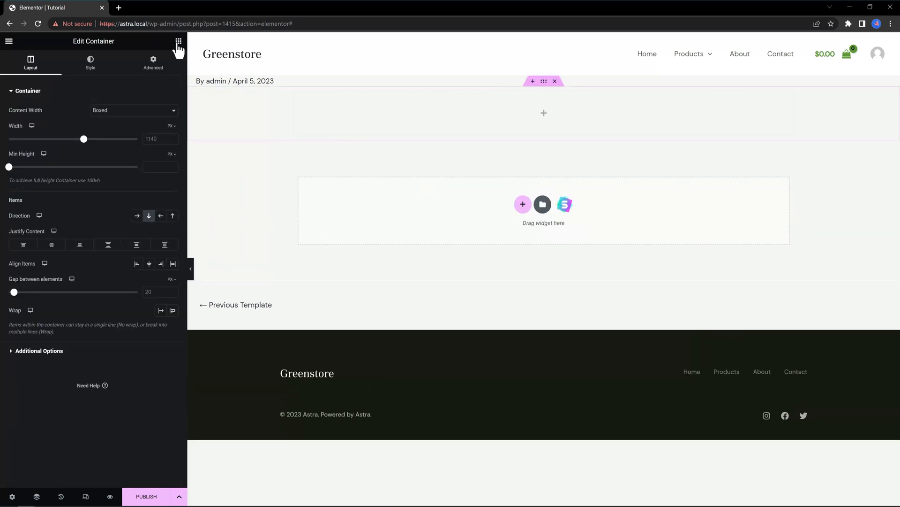
{"action": "left_click", "coordinate": [178, 41]}
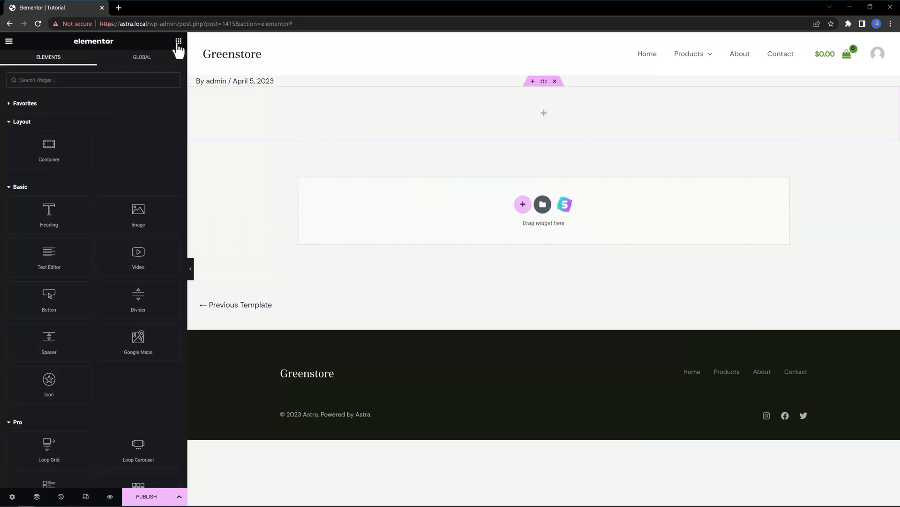
{"action": "type", "text": "Product categ"}
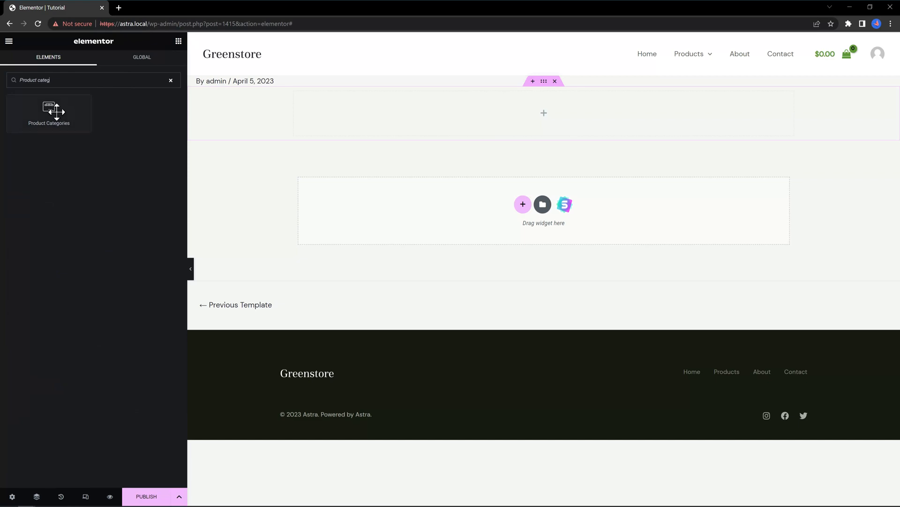
{"action": "left_click_drag", "start_coordinate": [48, 113], "coordinate": [543, 113]}
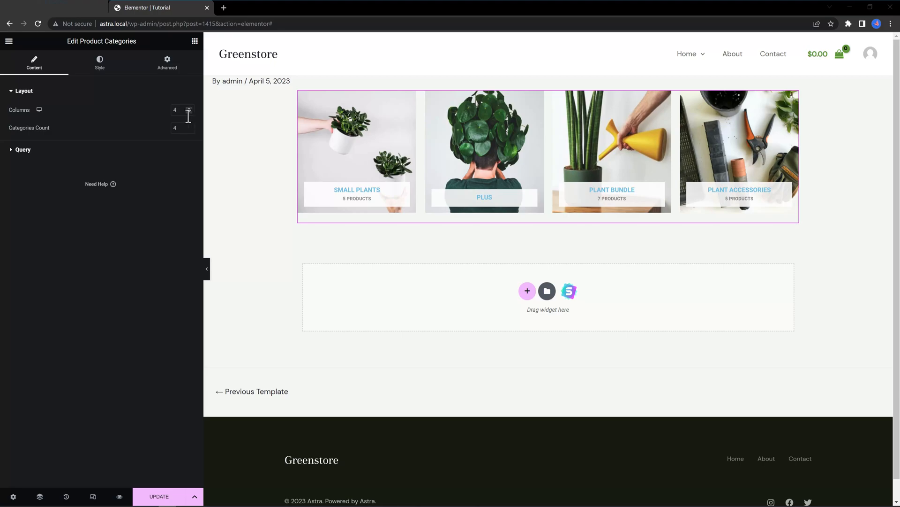
Step: Change tile columns to 3 and back to 4, inspect Query Source, then view Style settings
{"action": "left_click", "coordinate": [189, 113]}
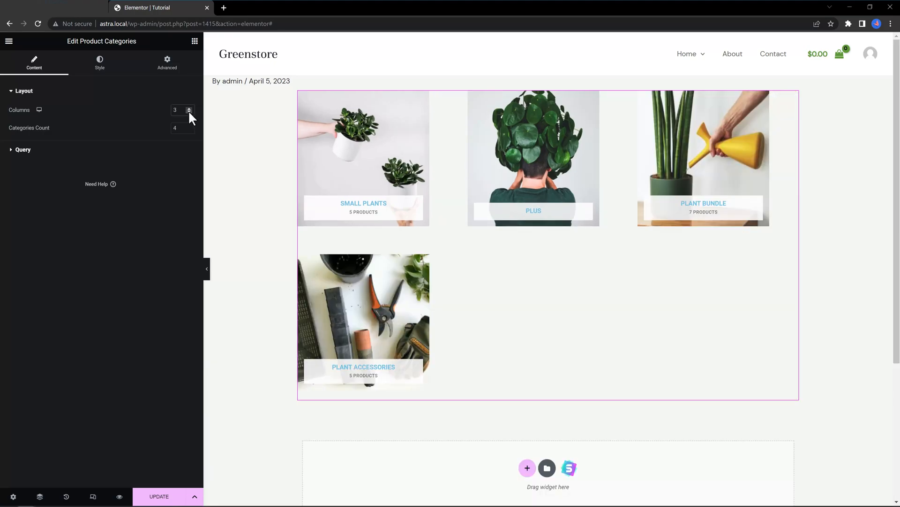
{"action": "left_click", "coordinate": [189, 107]}
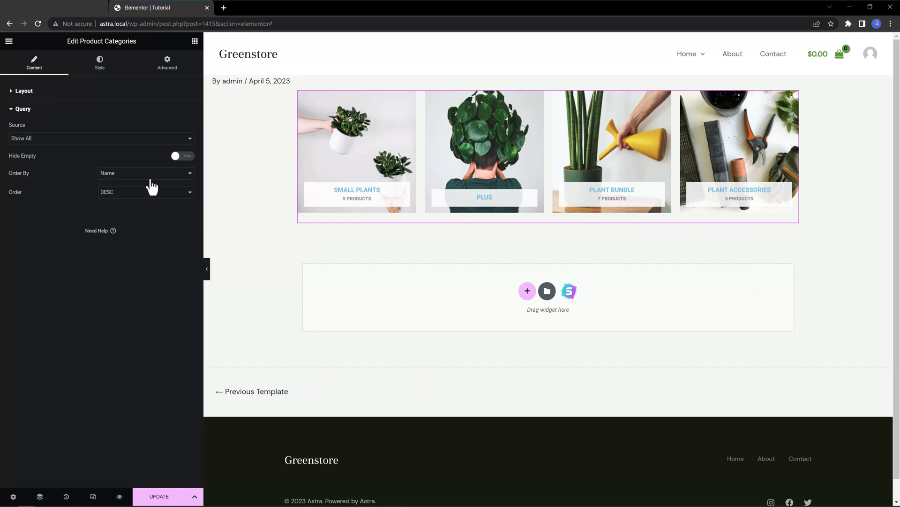
{"action": "mouse_move", "coordinate": [44, 159]}
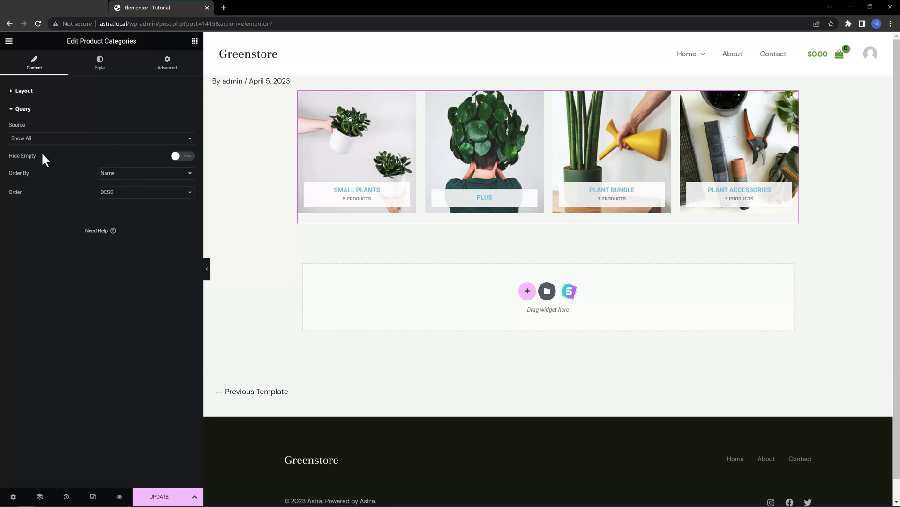
{"action": "left_click", "coordinate": [101, 137]}
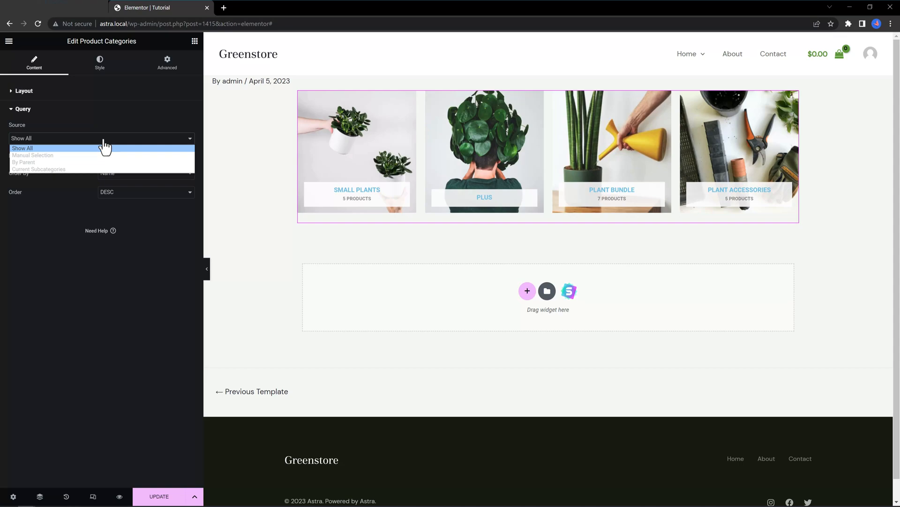
{"action": "mouse_move", "coordinate": [55, 158]}
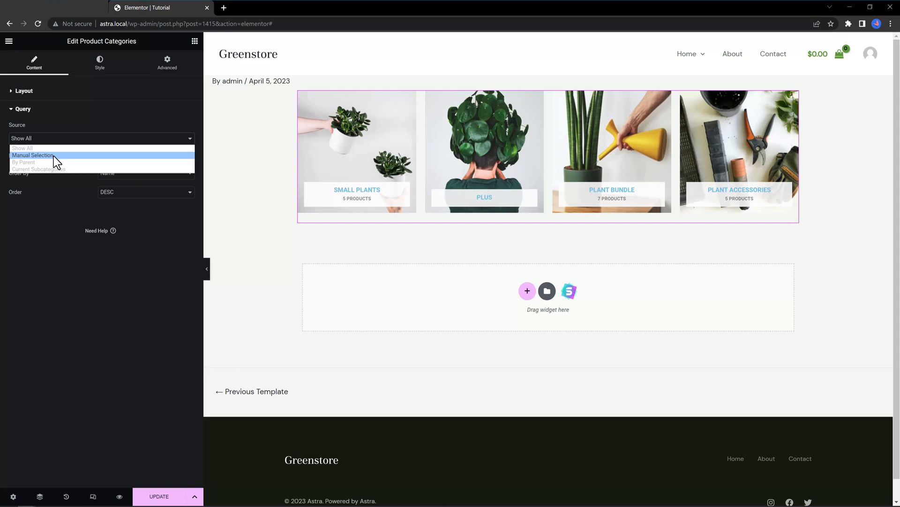
{"action": "mouse_move", "coordinate": [57, 162]}
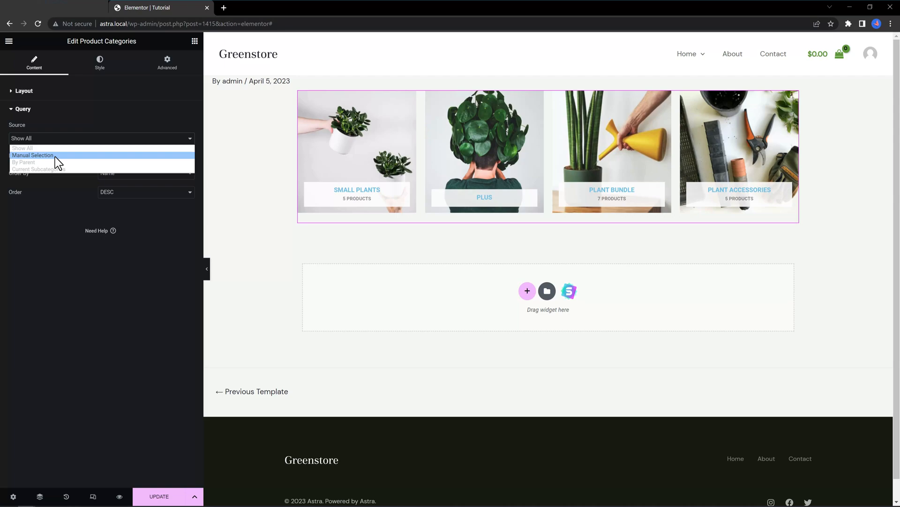
{"action": "mouse_move", "coordinate": [57, 165]}
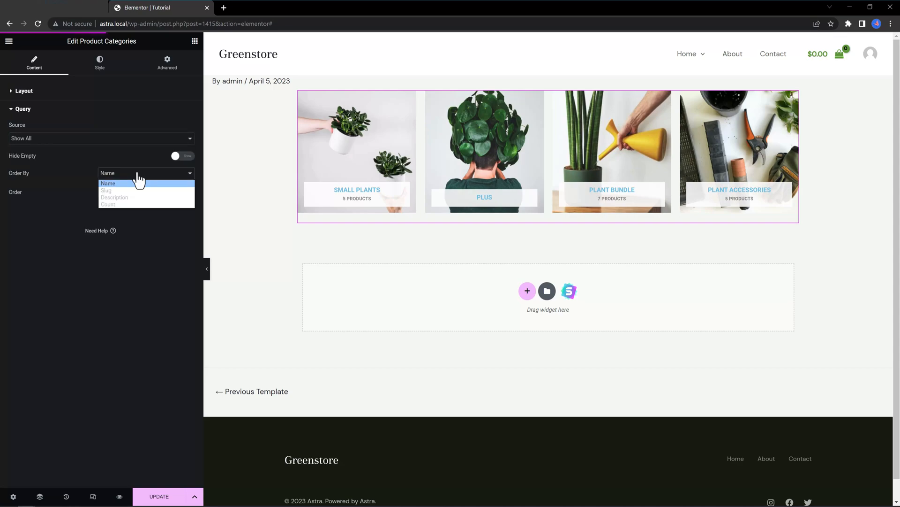
{"action": "mouse_move", "coordinate": [138, 194]}
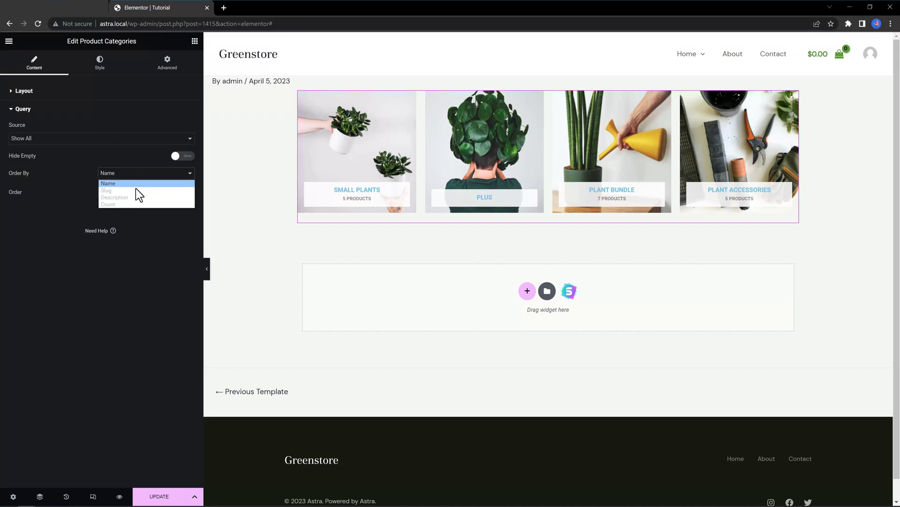
{"action": "mouse_move", "coordinate": [135, 204]}
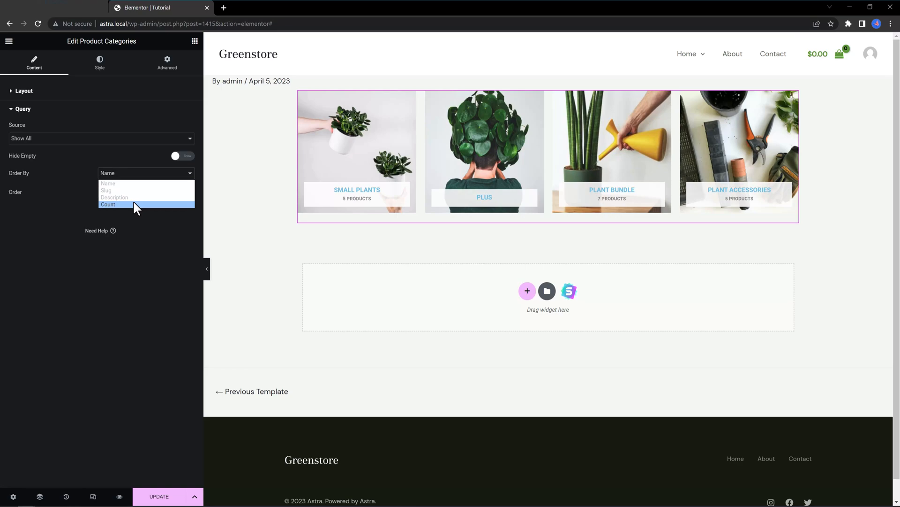
{"action": "left_click", "coordinate": [99, 62]}
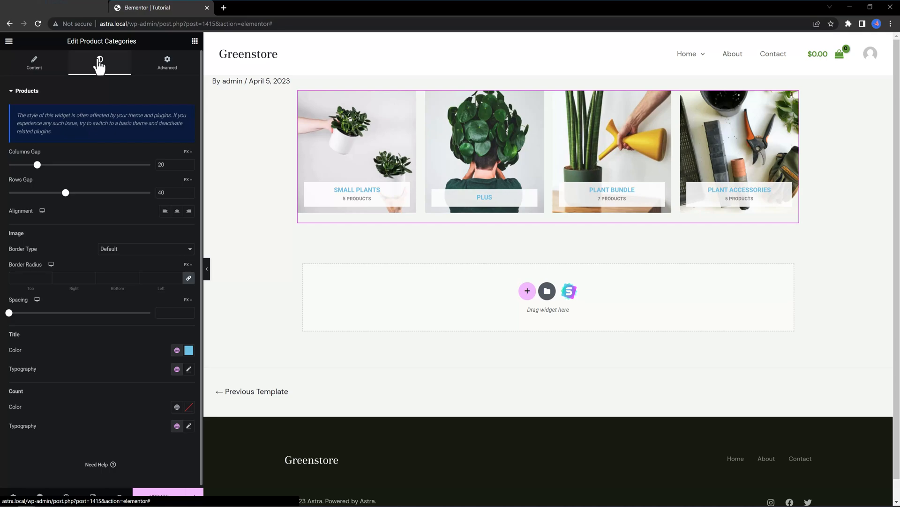
Step: Open the widget's Style settings and inspect the #6EC1E4 Title Color swatch
{"action": "left_click", "coordinate": [99, 62]}
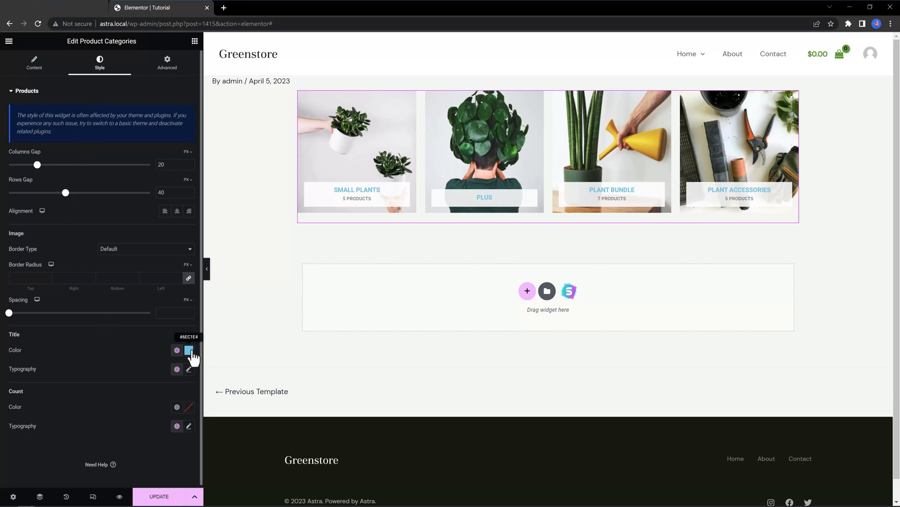
{"action": "left_click", "coordinate": [188, 350]}
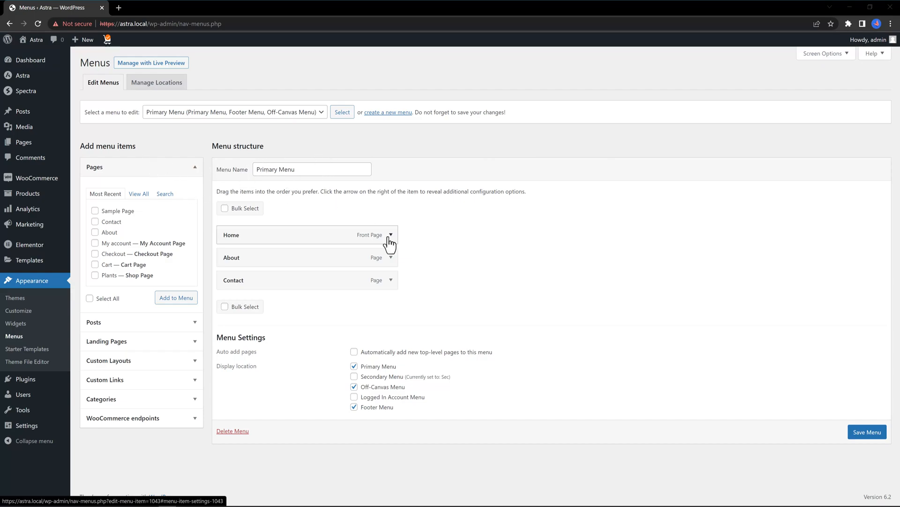
Step: Add 'Products' and 'Featured Products' custom links with URL # to the Primary Menu
{"action": "left_click", "coordinate": [105, 243]}
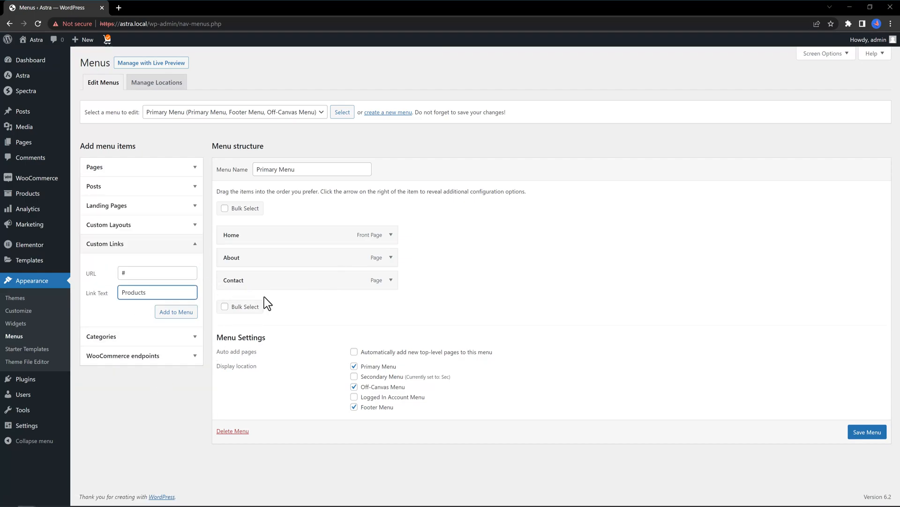
{"action": "left_click", "coordinate": [176, 312]}
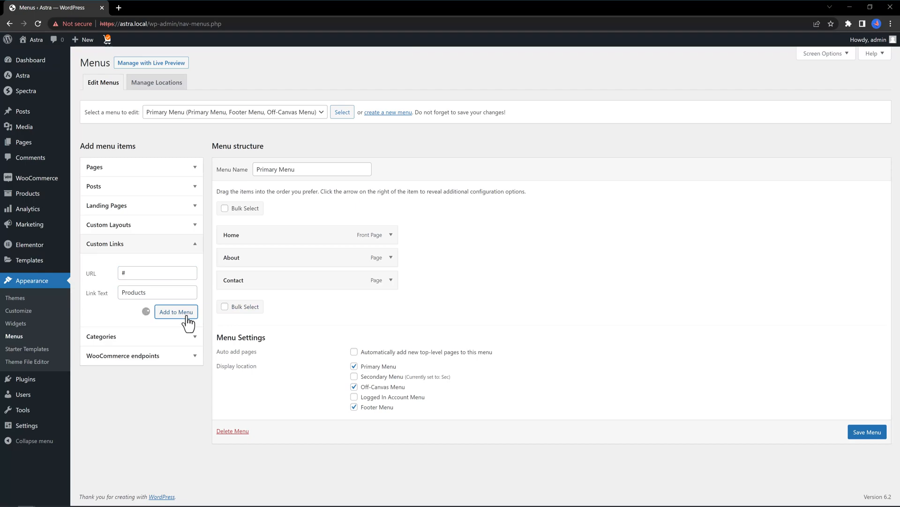
{"action": "left_click", "coordinate": [176, 311]}
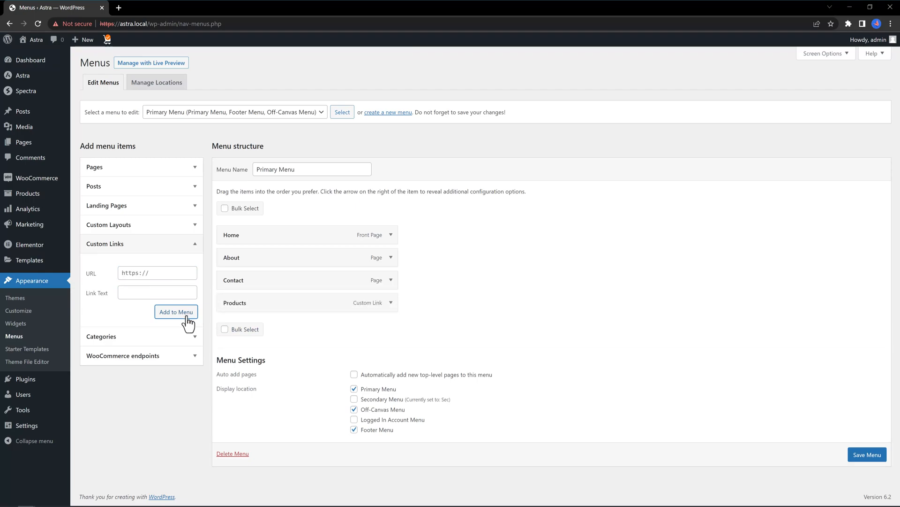
{"action": "left_click", "coordinate": [157, 272]}
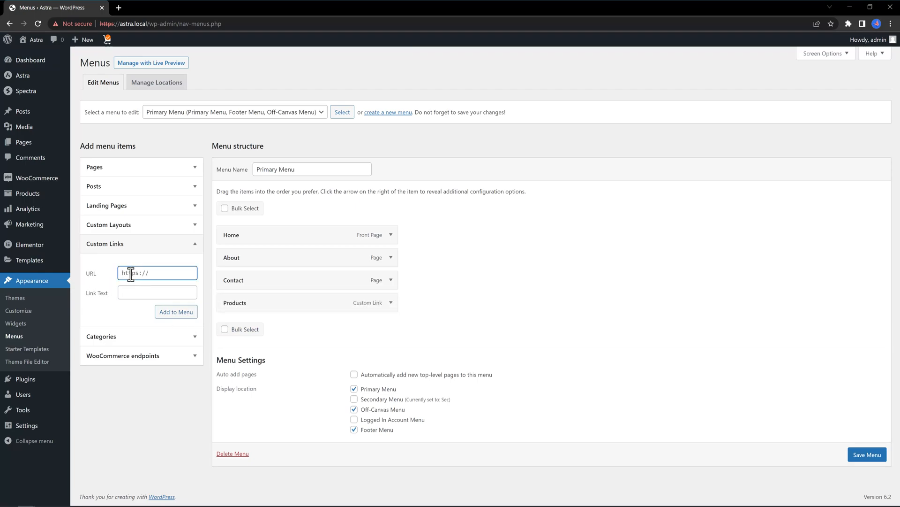
{"action": "type", "text": "Feat"}
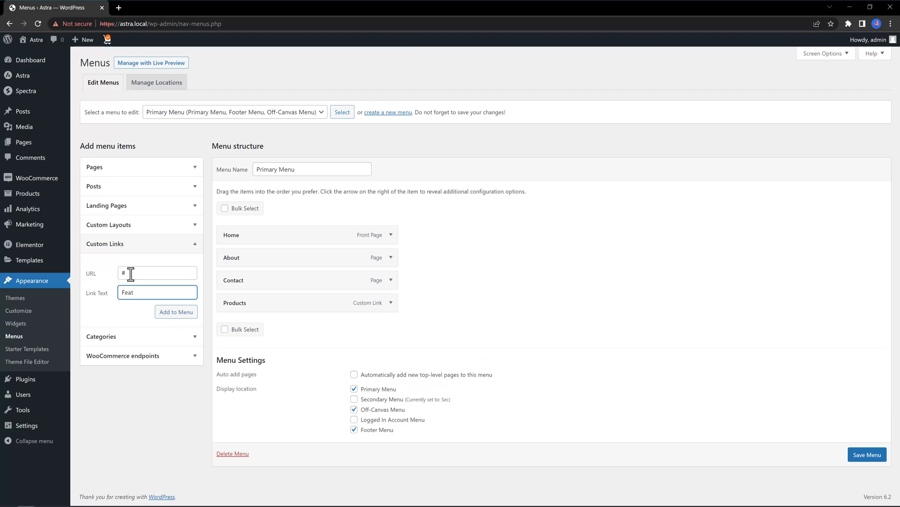
{"action": "left_click", "coordinate": [176, 312]}
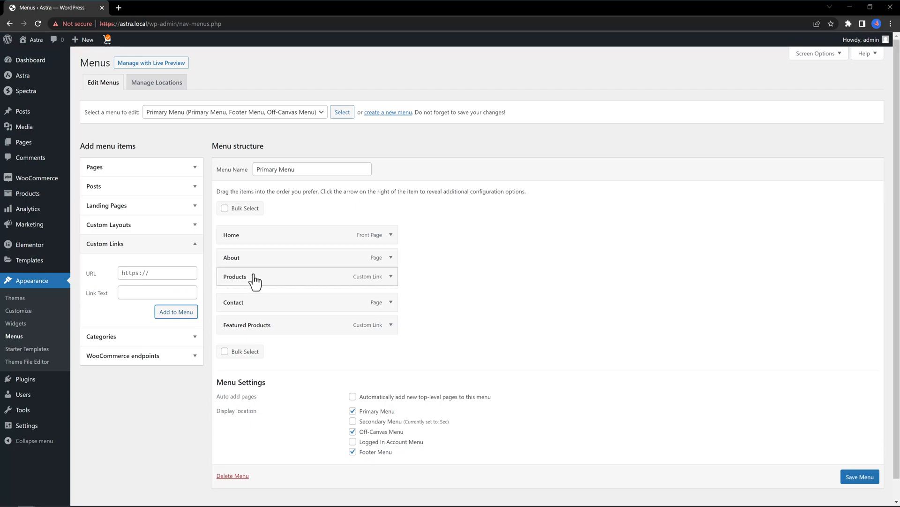
Step: Drag Products and Featured Products beneath Home as its sub items
{"action": "left_click_drag", "start_coordinate": [253, 276], "coordinate": [261, 256]}
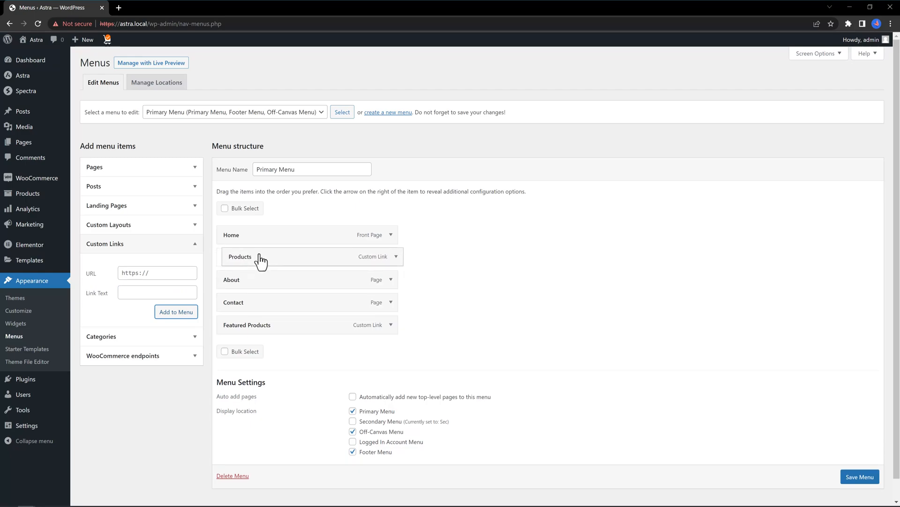
{"action": "left_click_drag", "start_coordinate": [260, 259], "coordinate": [282, 261]}
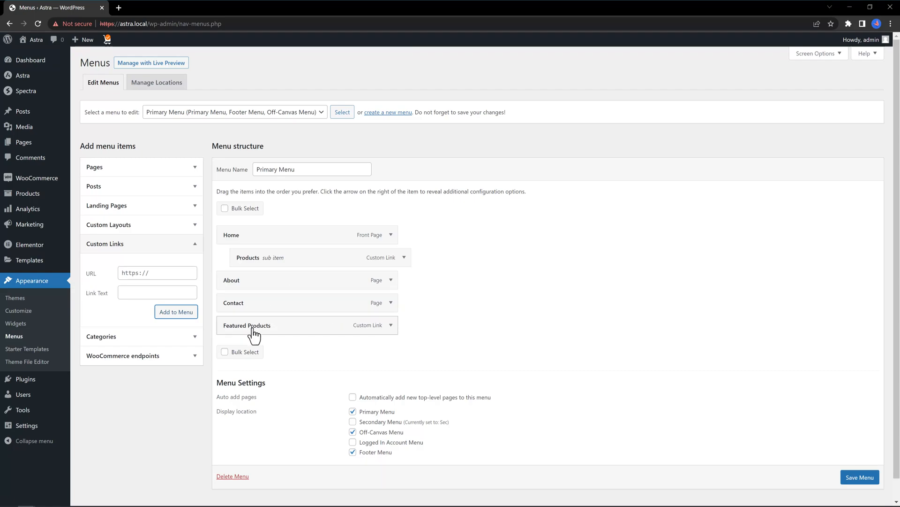
{"action": "left_click_drag", "start_coordinate": [247, 325], "coordinate": [261, 279]}
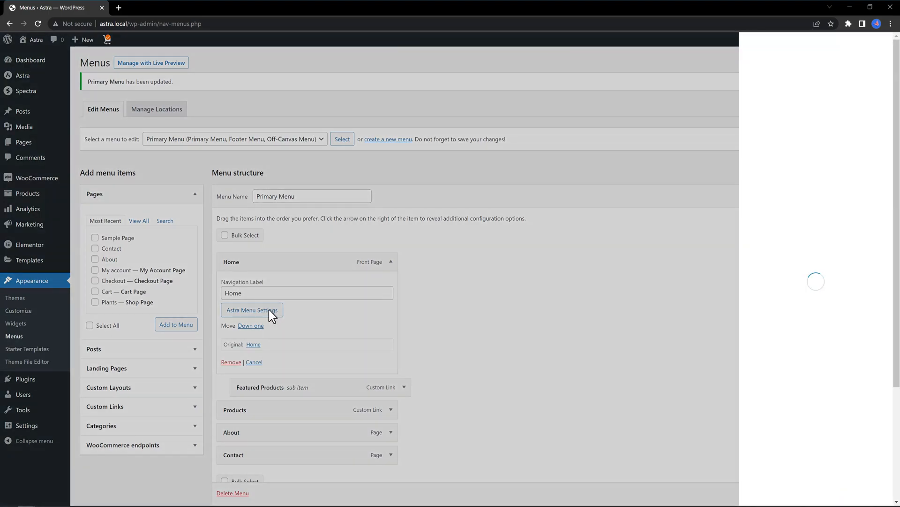
Step: Enable Home's mega menu at 600px custom width and search custom icons for 'arrow'
{"action": "left_click", "coordinate": [251, 310]}
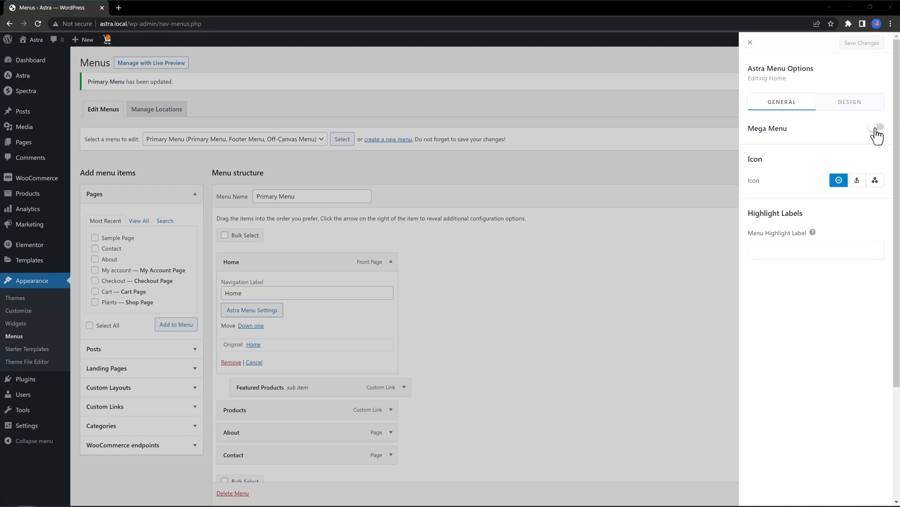
{"action": "left_click", "coordinate": [875, 127]}
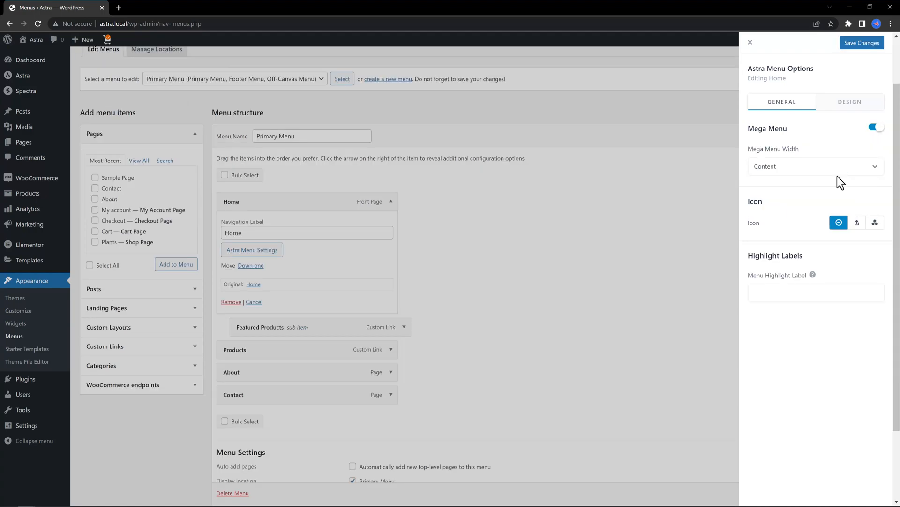
{"action": "left_click", "coordinate": [814, 166]}
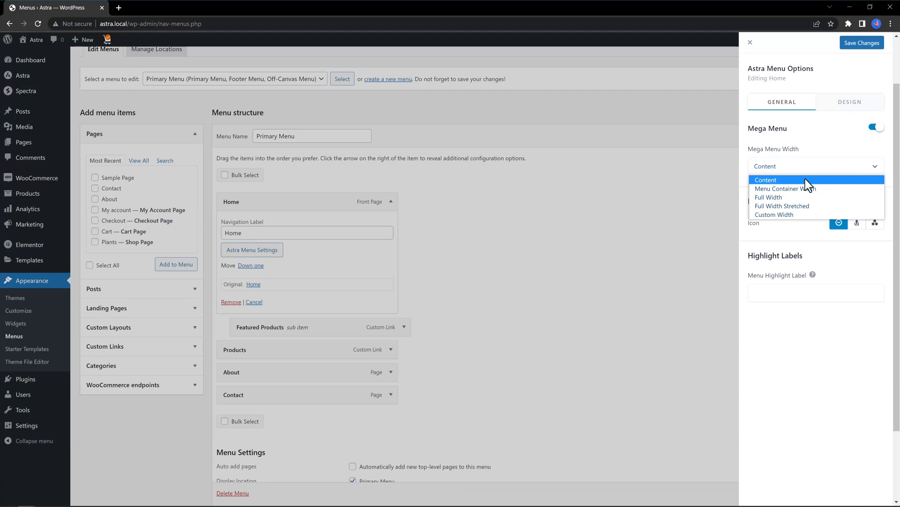
{"action": "mouse_move", "coordinate": [804, 188]}
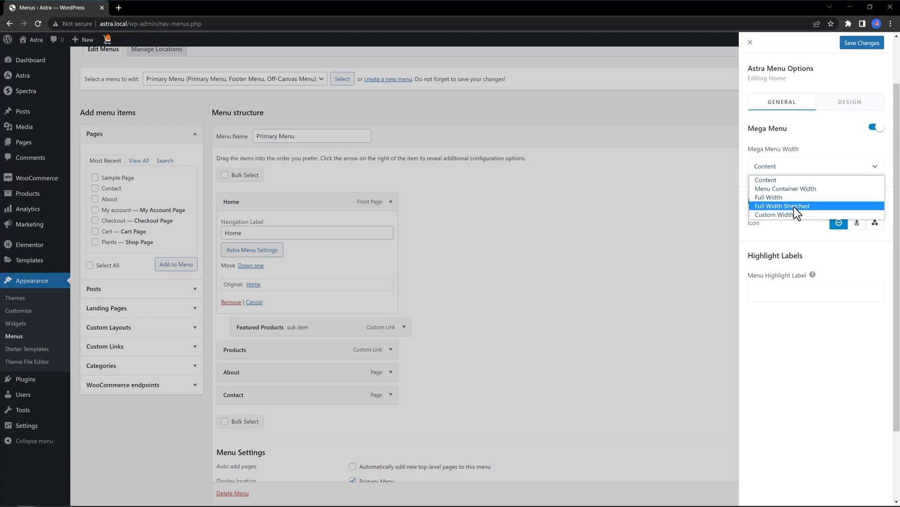
{"action": "left_click", "coordinate": [775, 214]}
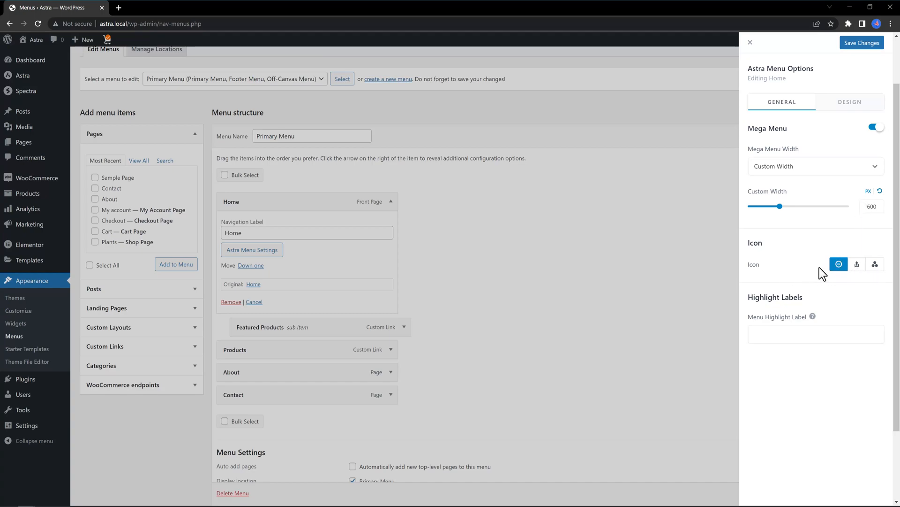
{"action": "left_click", "coordinate": [875, 264]}
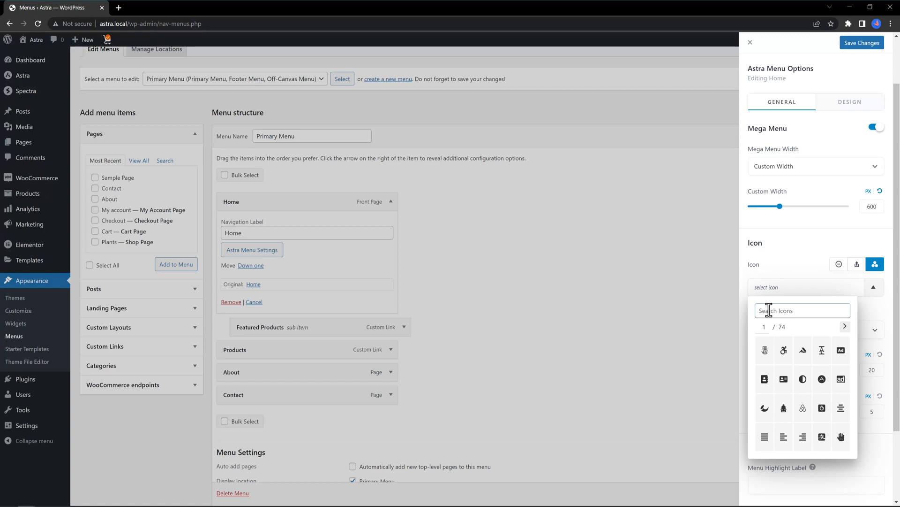
{"action": "mouse_move", "coordinate": [772, 303]}
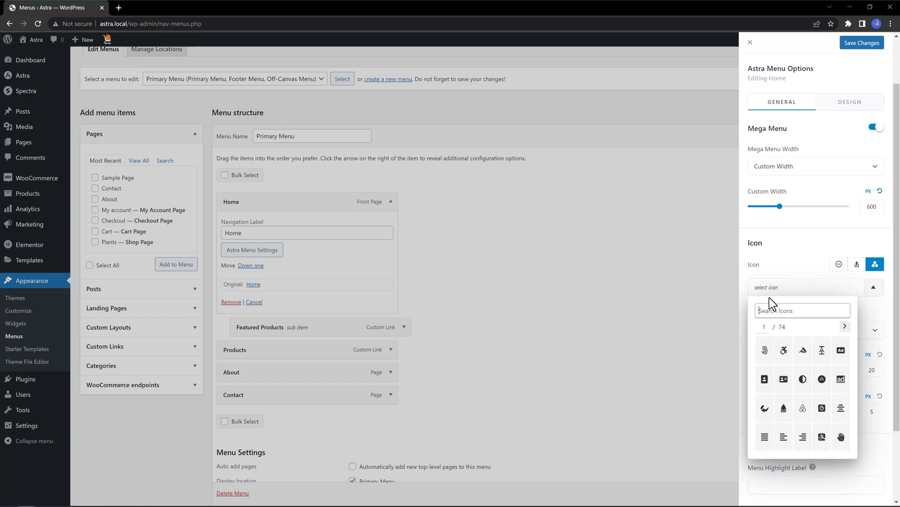
{"action": "type", "text": "arrow"}
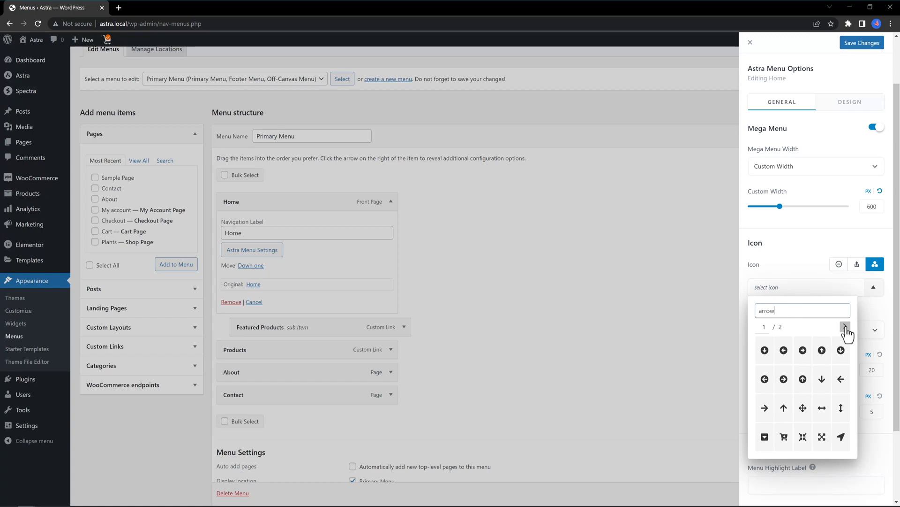
{"action": "left_click", "coordinate": [849, 101]}
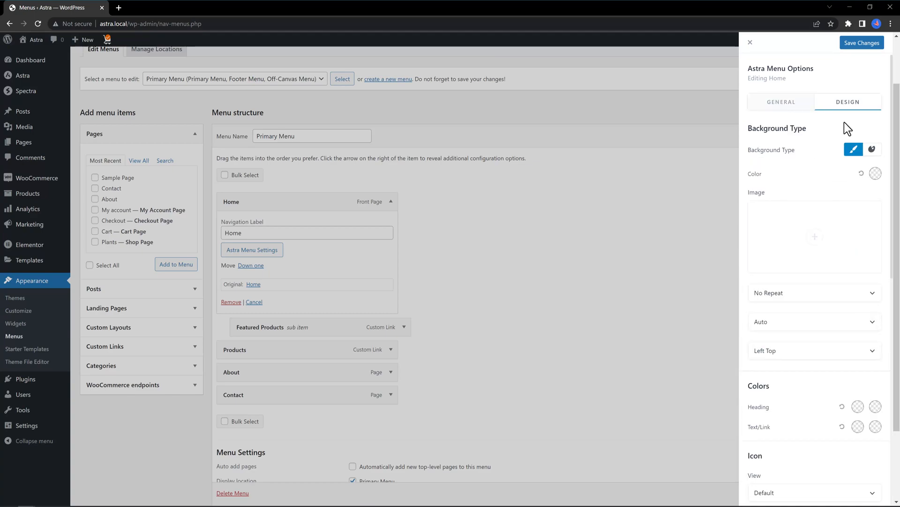
Step: Give Home's mega menu a gradient background, save the options and close the panel
{"action": "left_click", "coordinate": [876, 173]}
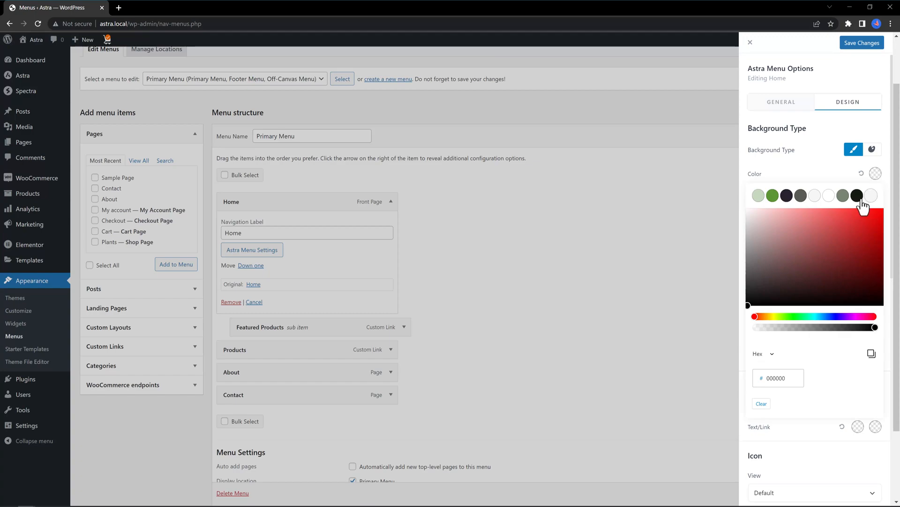
{"action": "left_click", "coordinate": [871, 150]}
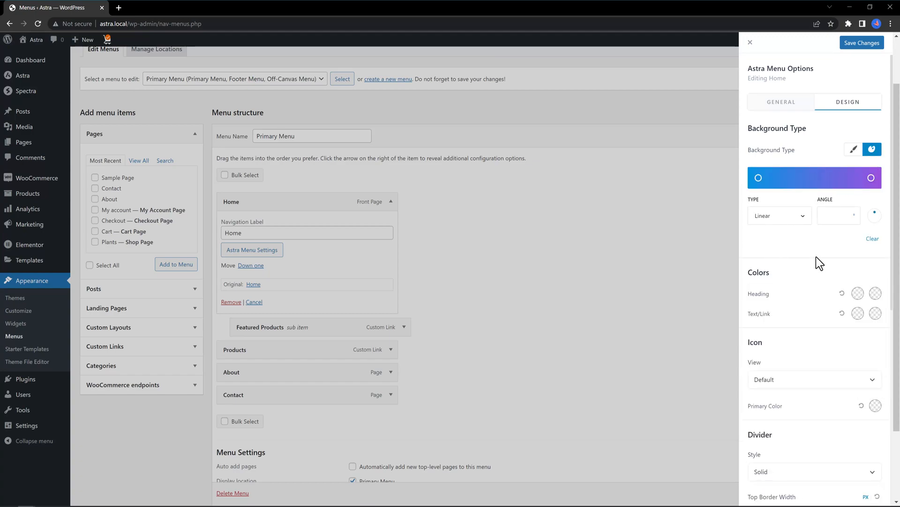
{"action": "scroll", "scroll_direction": "down", "scroll_amount": 3}
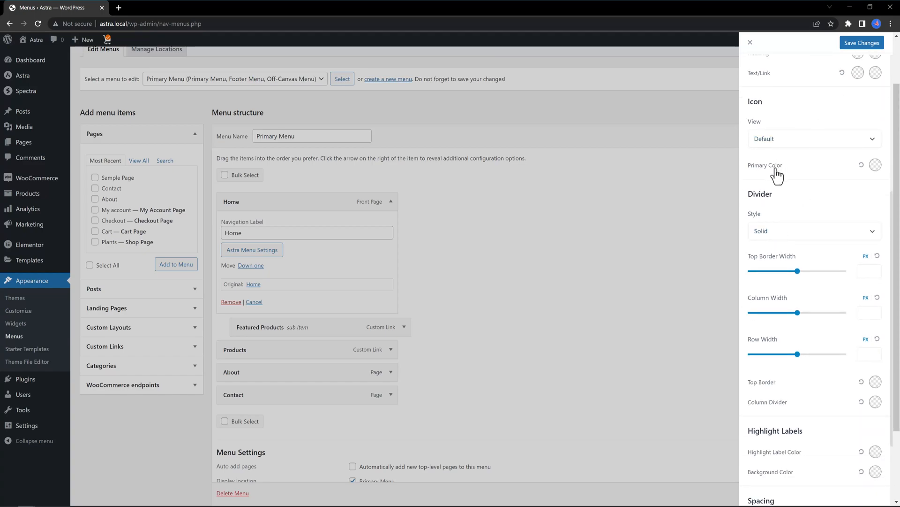
{"action": "scroll", "scroll_direction": "down", "scroll_amount": 3}
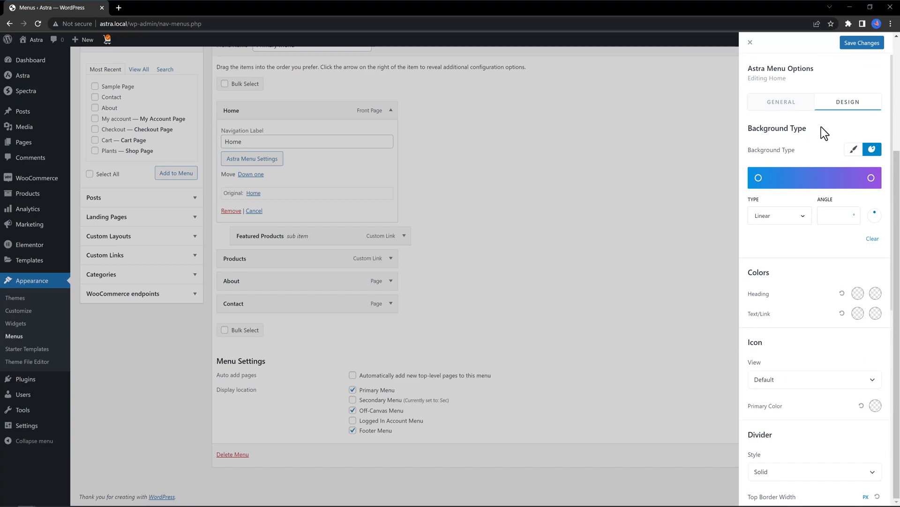
{"action": "left_click", "coordinate": [861, 43]}
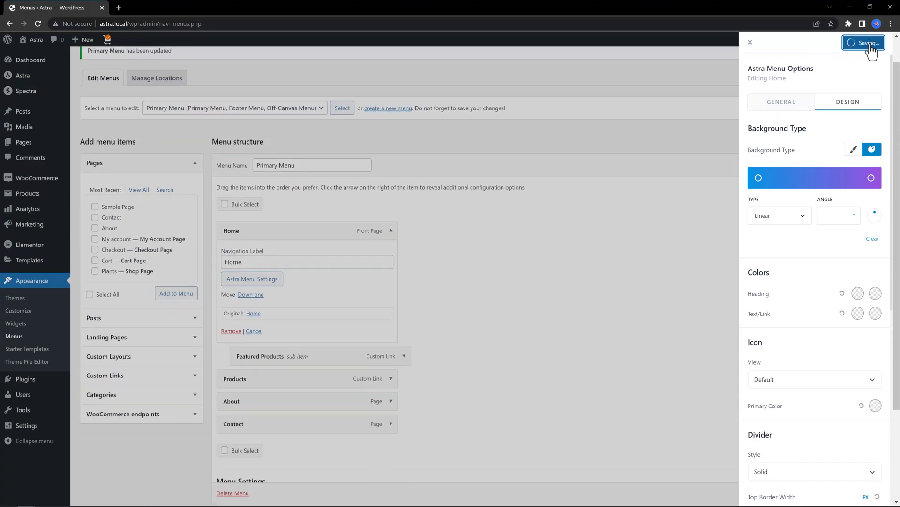
{"action": "left_click", "coordinate": [862, 42]}
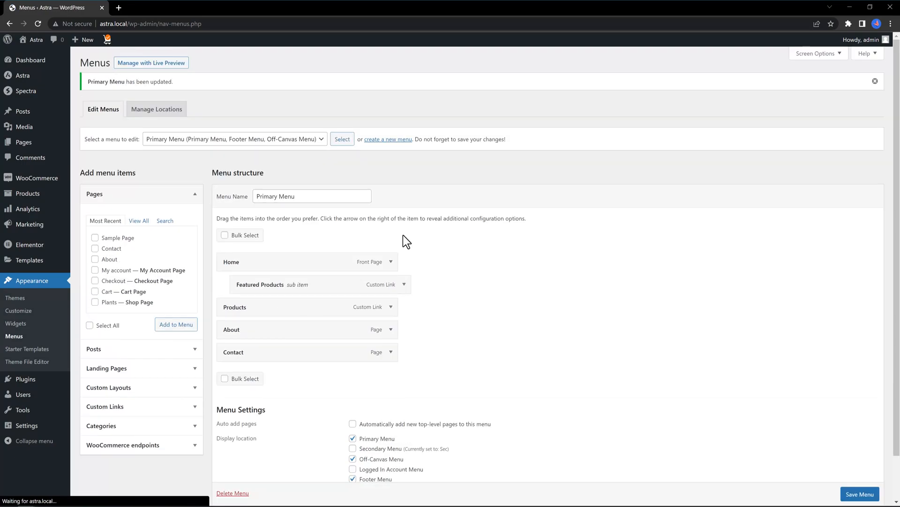
Step: In Featured Products' Astra Menu Settings, set Content Source to Template using the Tutorial template
{"action": "left_click", "coordinate": [404, 284]}
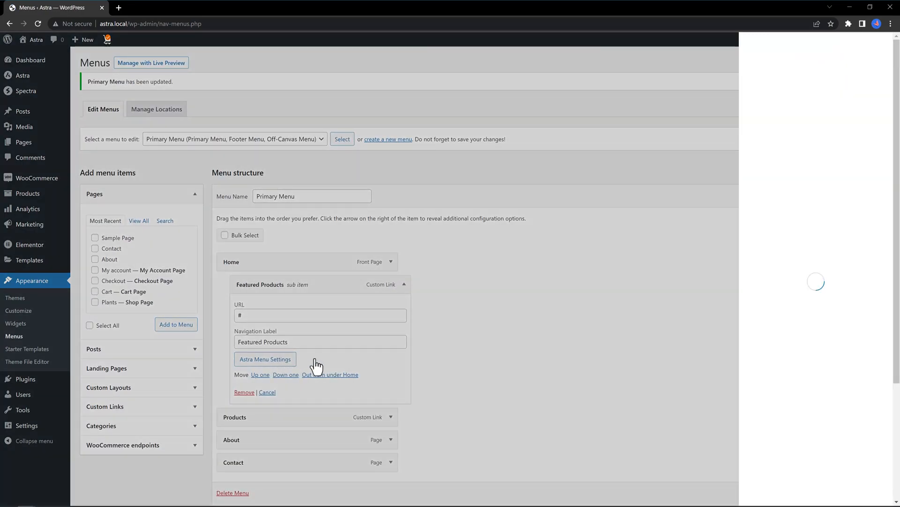
{"action": "mouse_move", "coordinate": [680, 217]}
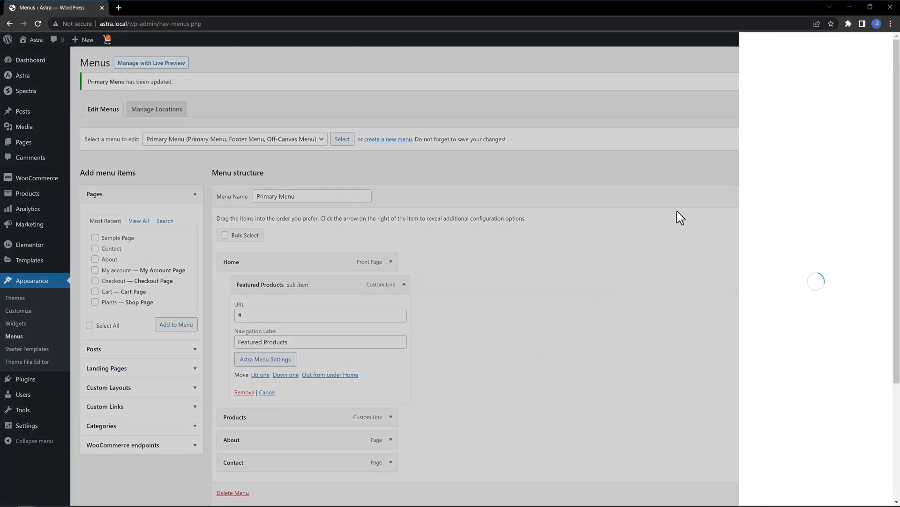
{"action": "left_click", "coordinate": [265, 358]}
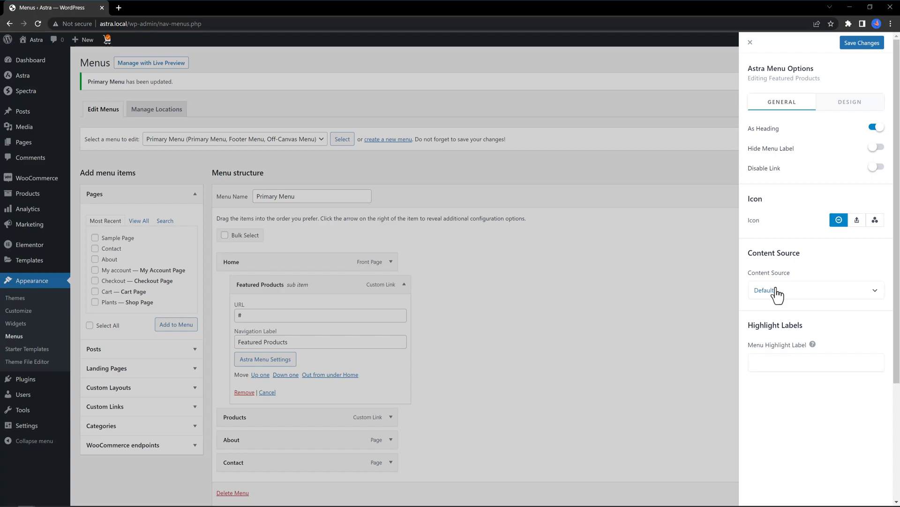
{"action": "left_click", "coordinate": [813, 290]}
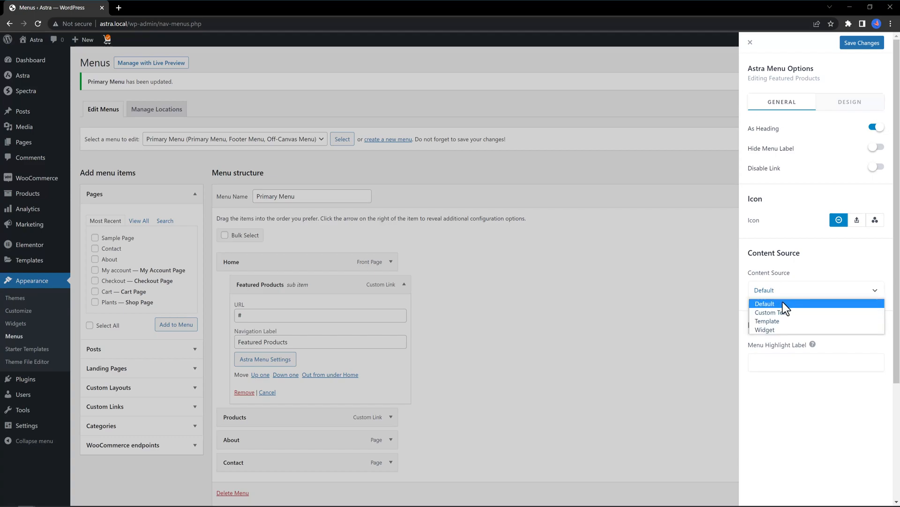
{"action": "mouse_move", "coordinate": [792, 320]}
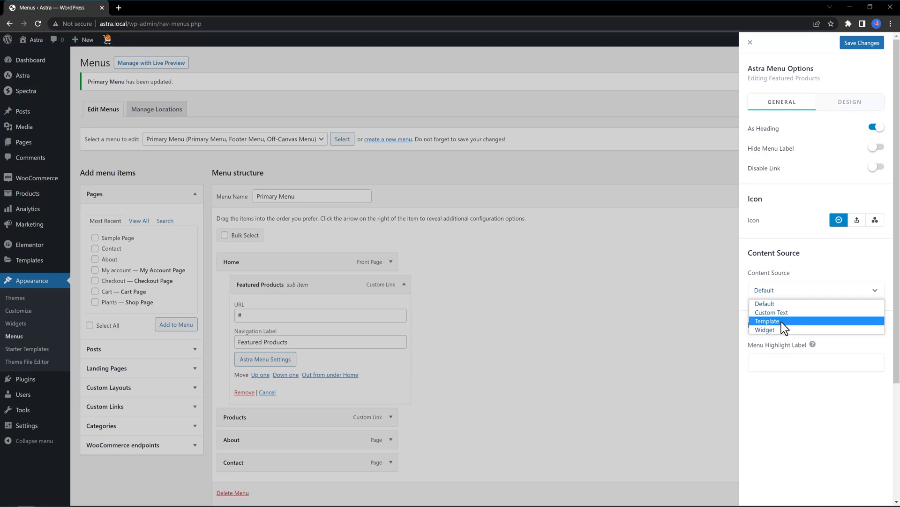
{"action": "left_click", "coordinate": [767, 320]}
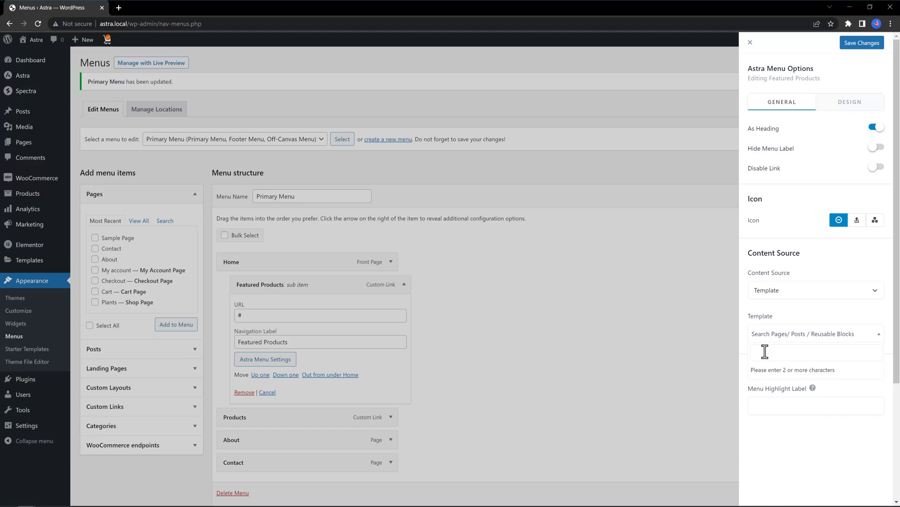
{"action": "left_click", "coordinate": [816, 352]}
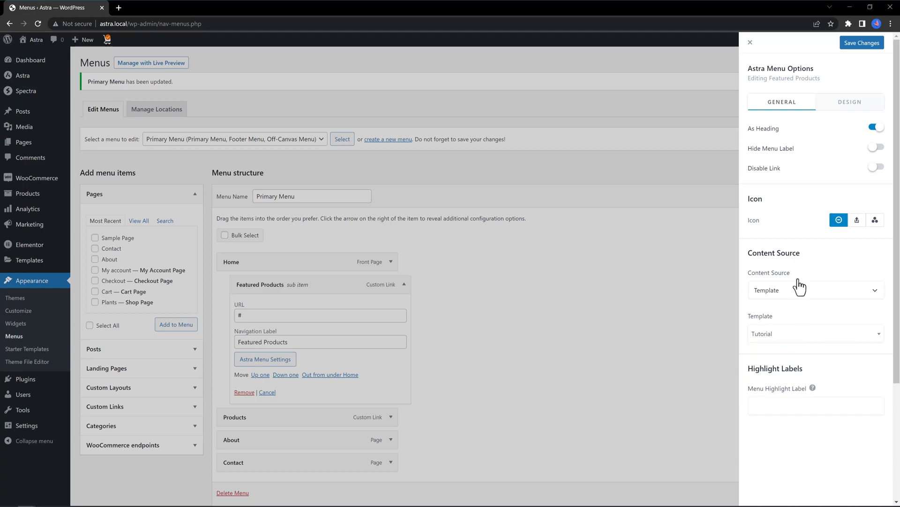
{"action": "left_click", "coordinate": [850, 101]}
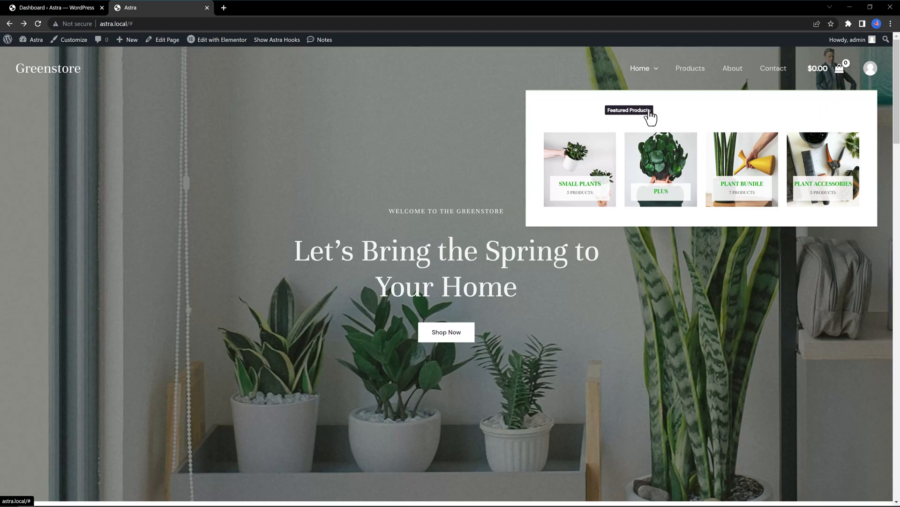
{"action": "mouse_move", "coordinate": [601, 172]}
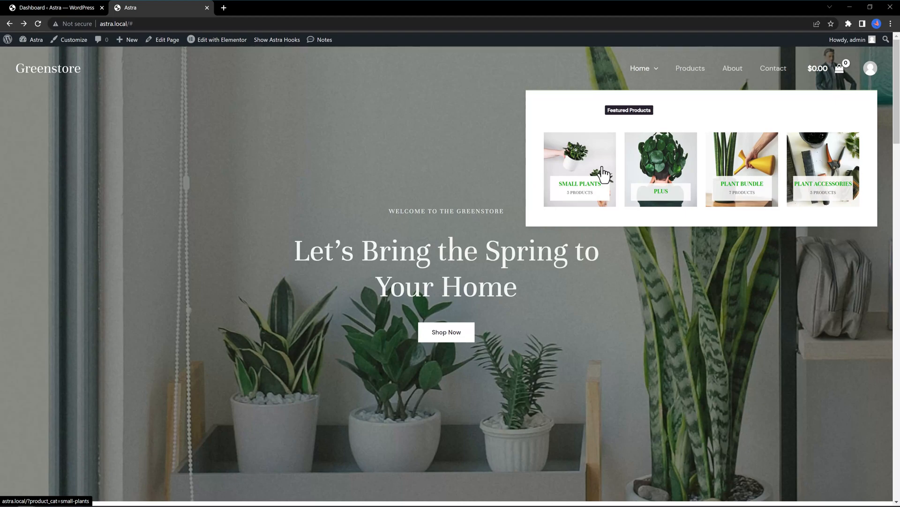
{"action": "mouse_move", "coordinate": [594, 184]}
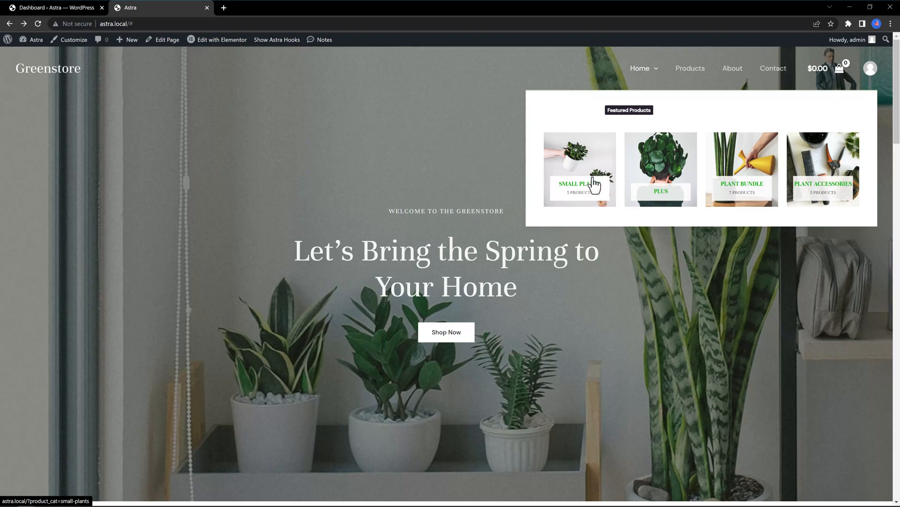
Step: Preview the Home mega menu on the live site and open the Small Plants category tile
{"action": "left_click", "coordinate": [580, 169]}
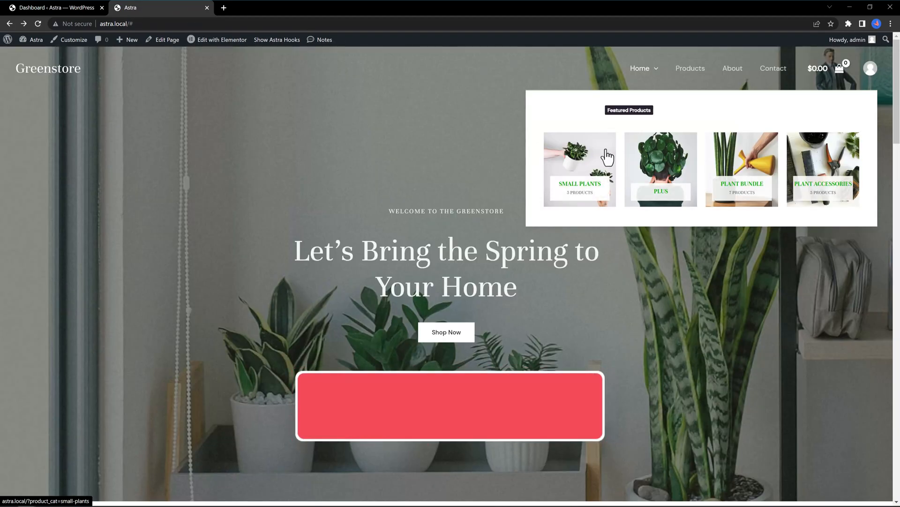
{"action": "left_click", "coordinate": [450, 404]}
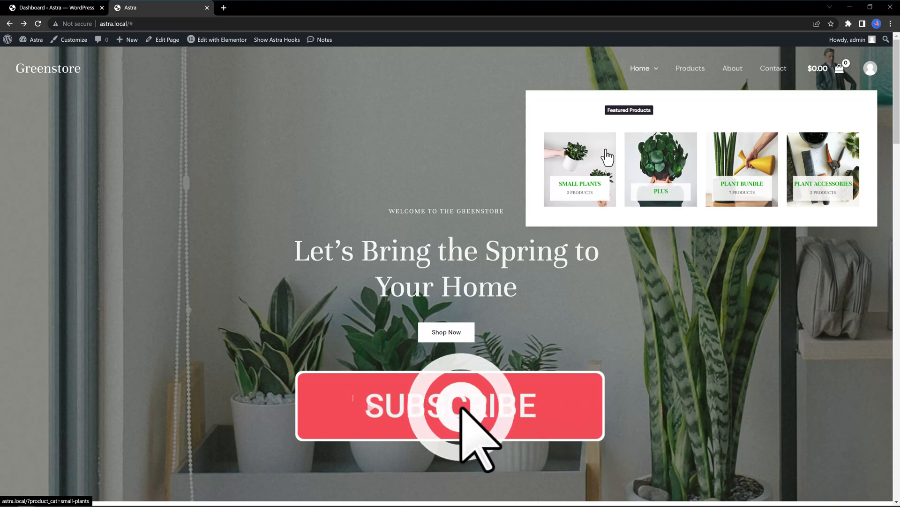